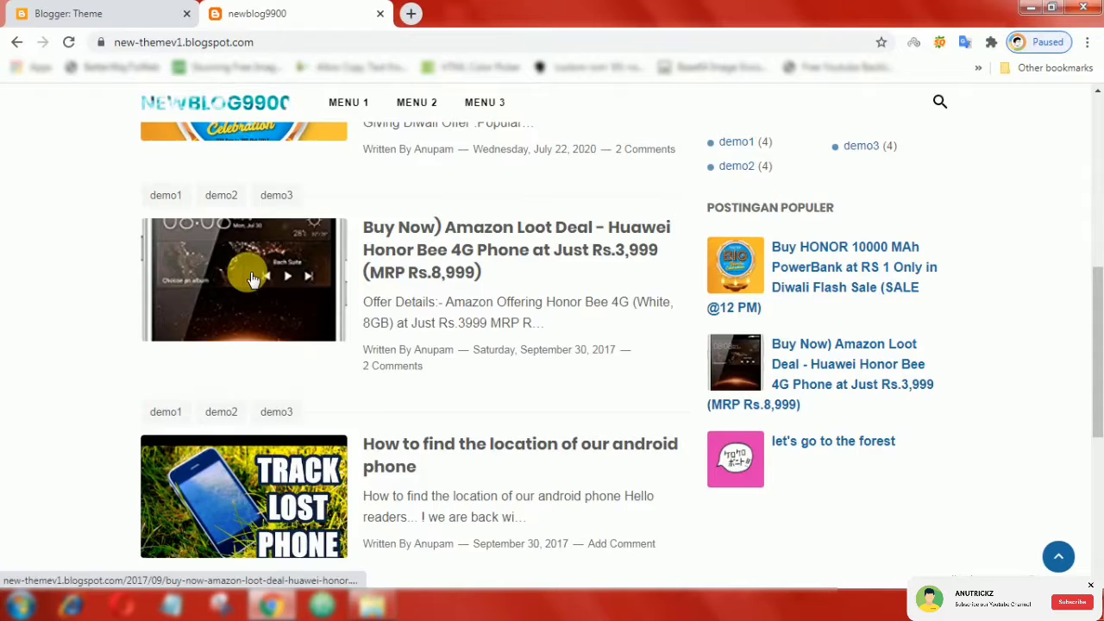
Inspect a post thumbnail to reveal its .img-thumbnail img CSS rule in DevTools
right_click(252, 279)
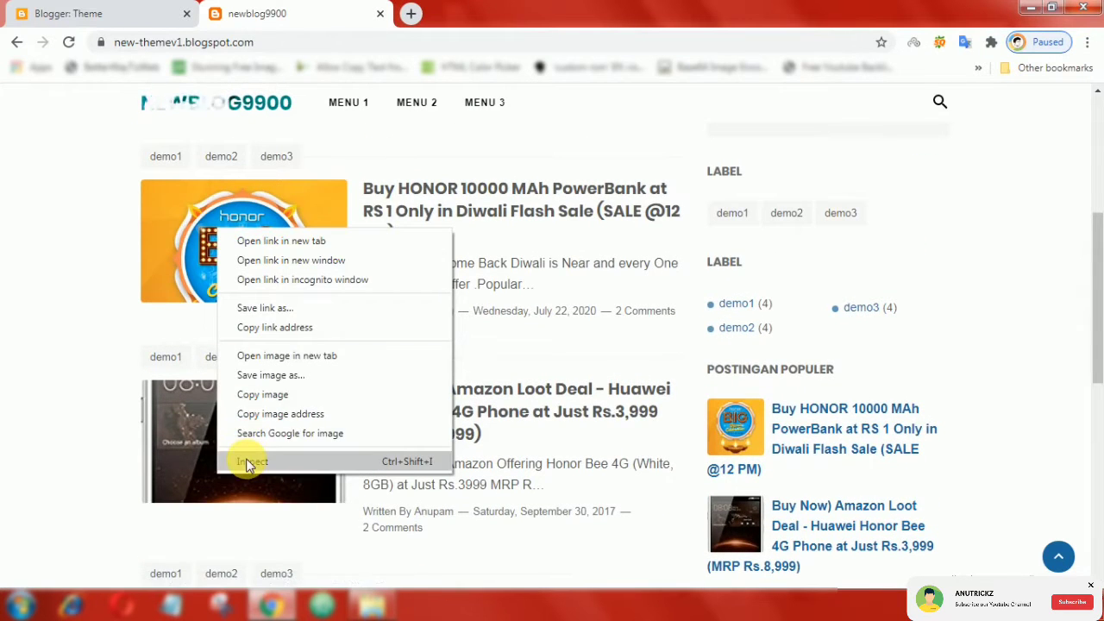
click(252, 462)
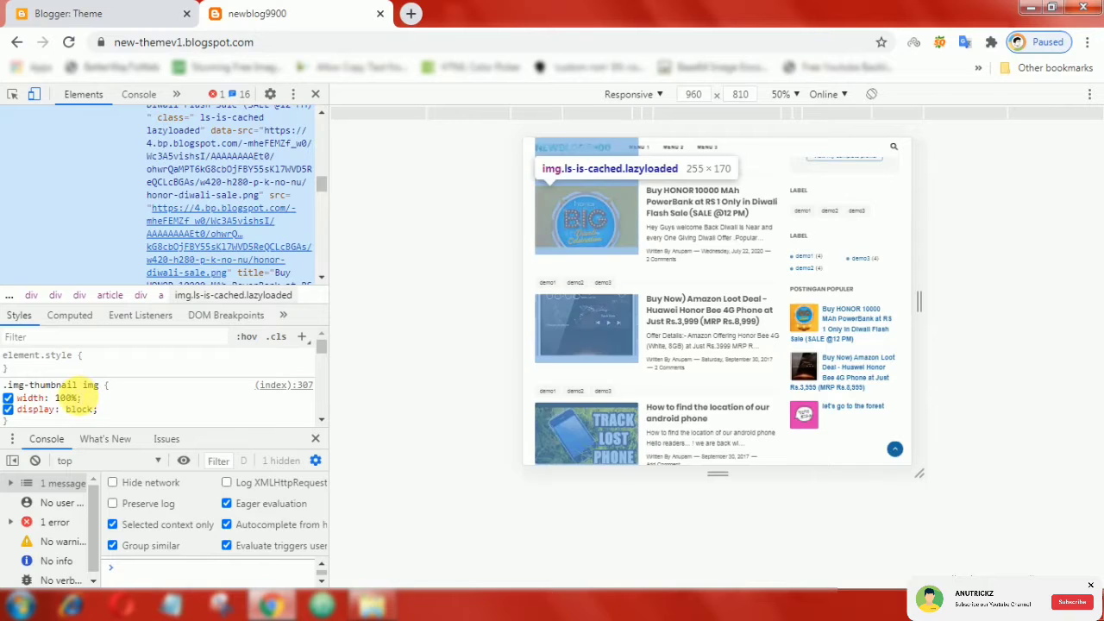
right_click(60, 385)
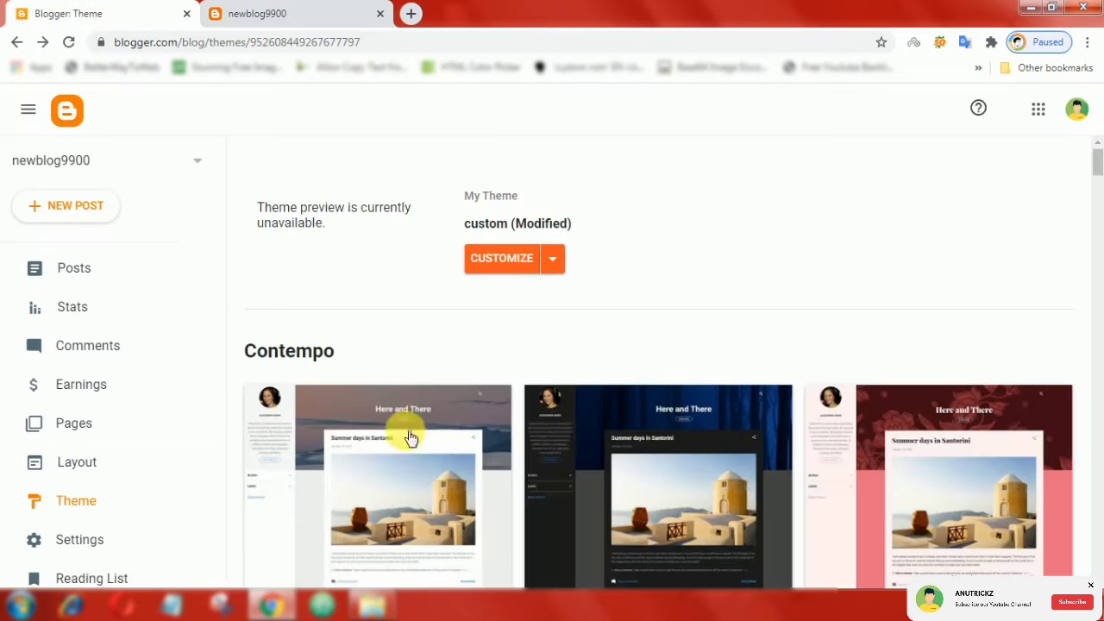
Edit the theme HTML and locate the .img-thumbnail img rule, starting a new selector below it
click(552, 259)
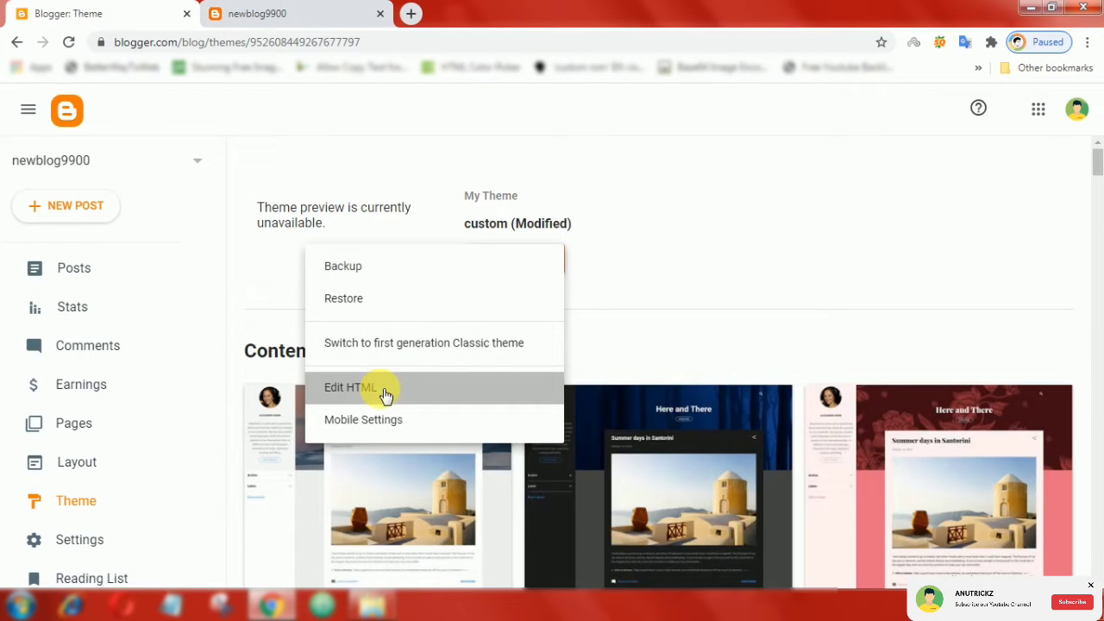
click(352, 387)
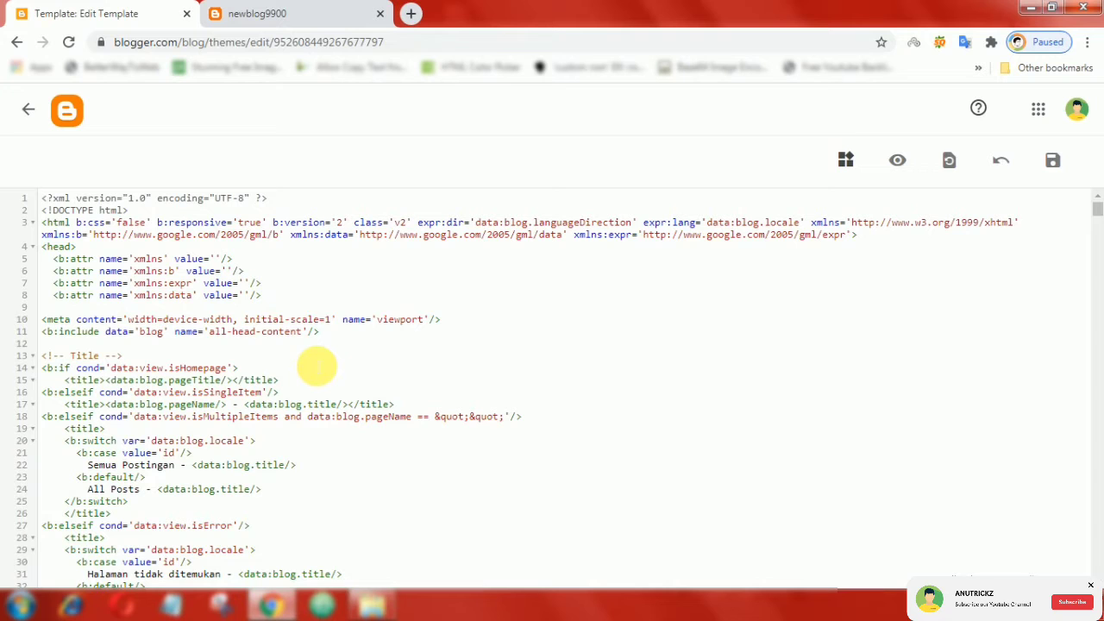
text(.img-thumbnail img {)
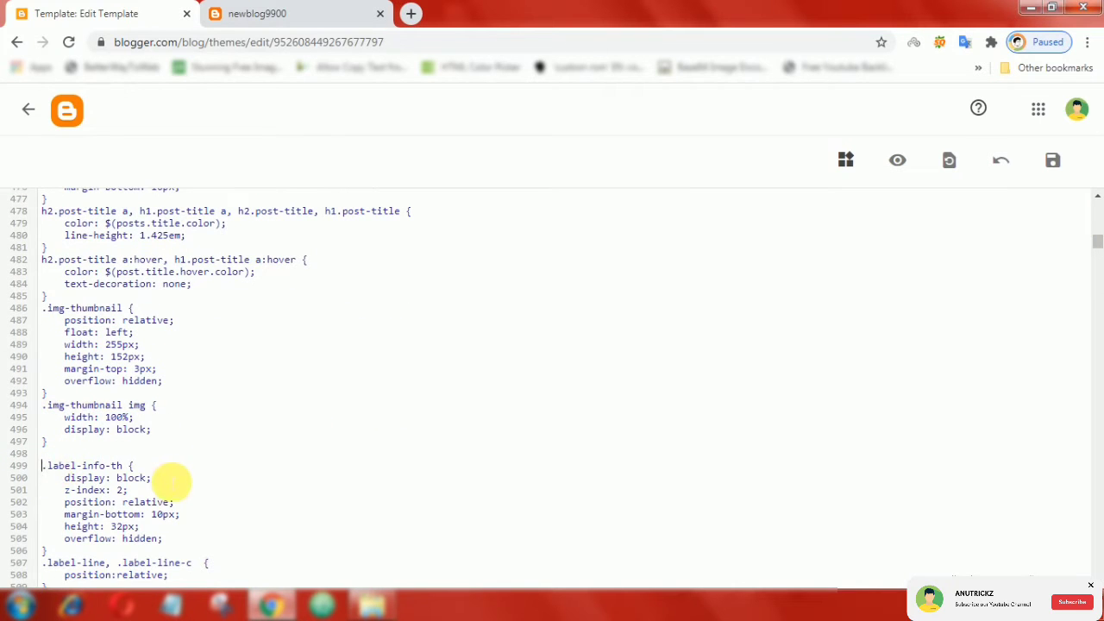
right_click(173, 479)
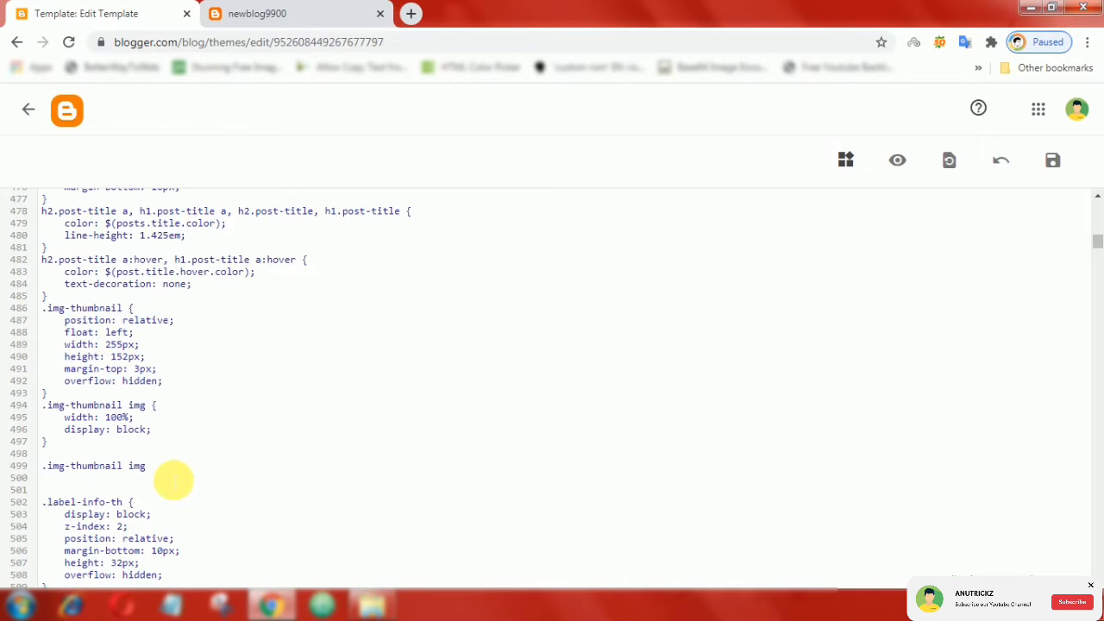
Write a .img-thumbnail:hover img rule with transform: scale(1.5)
text({)
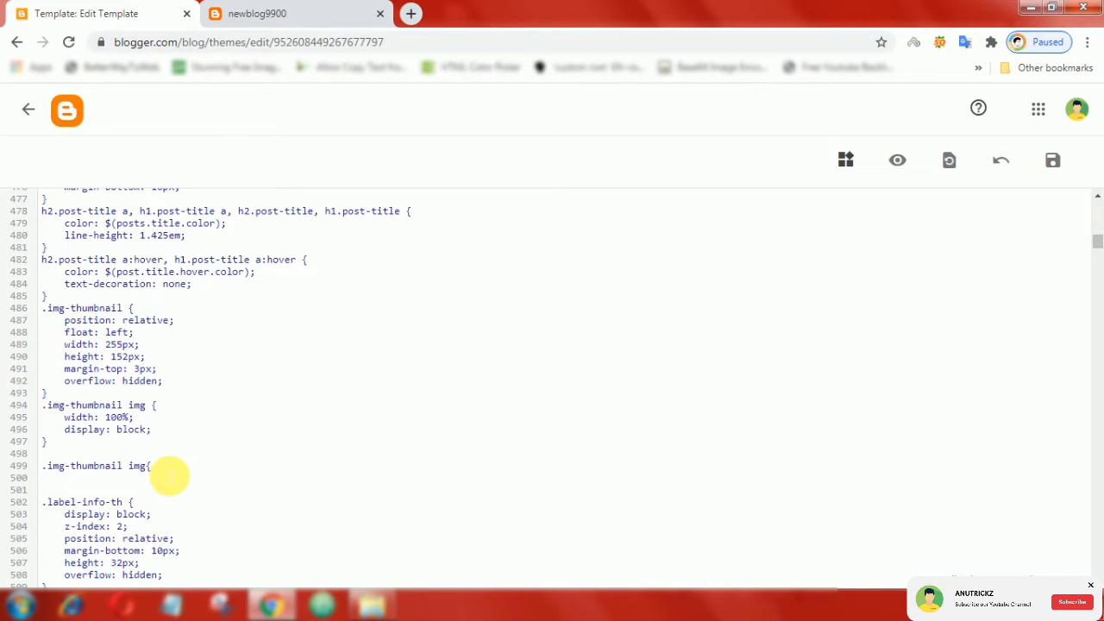
text(})
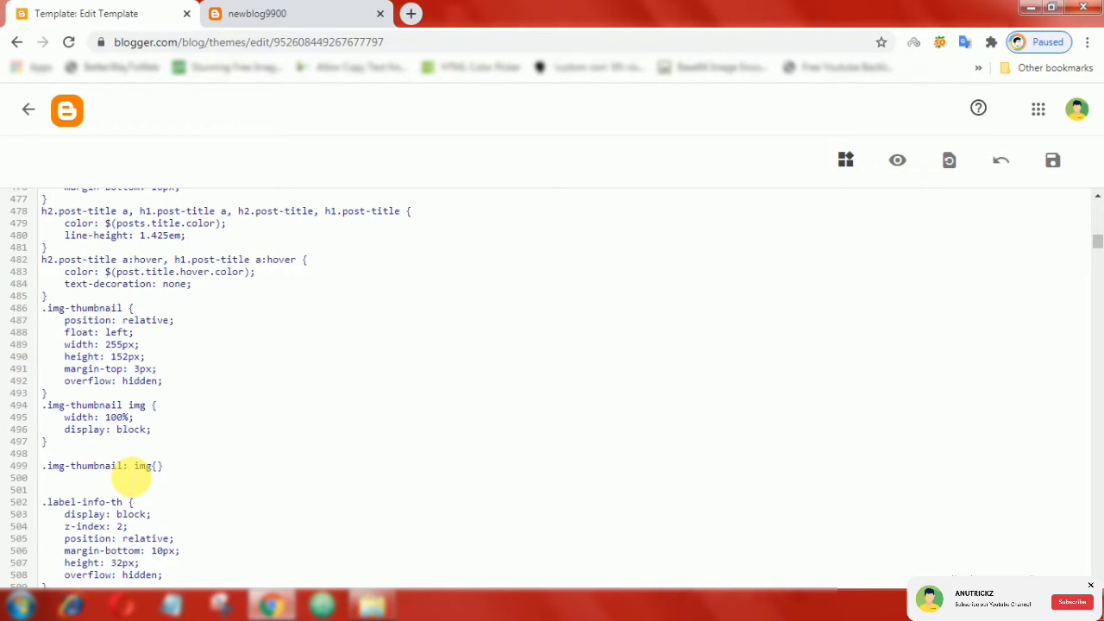
text(:hover)
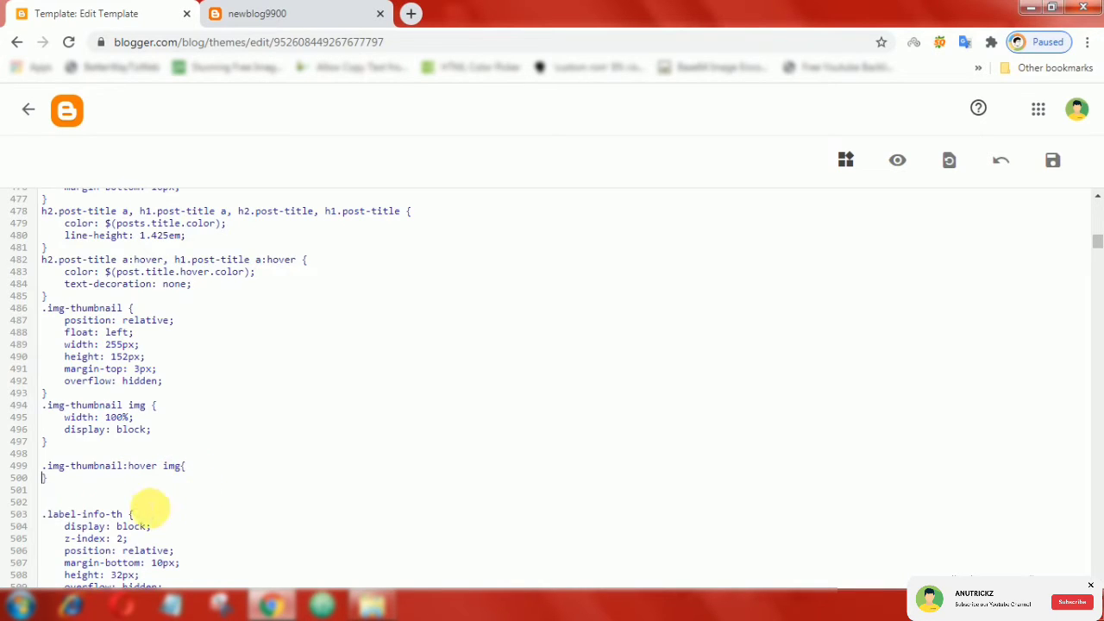
text(t)
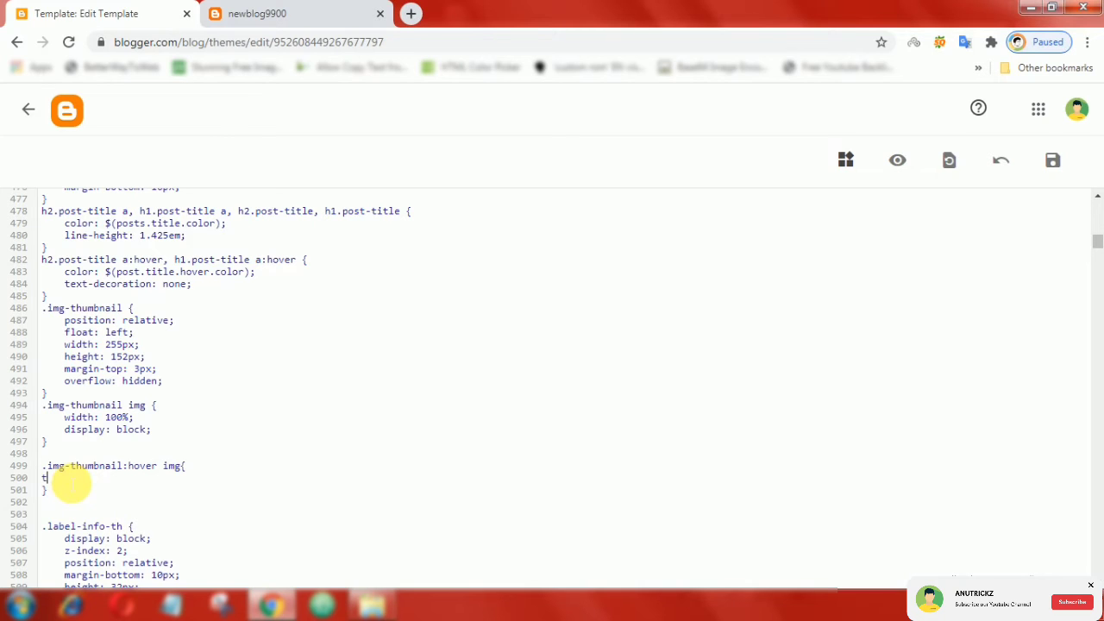
text(tran)
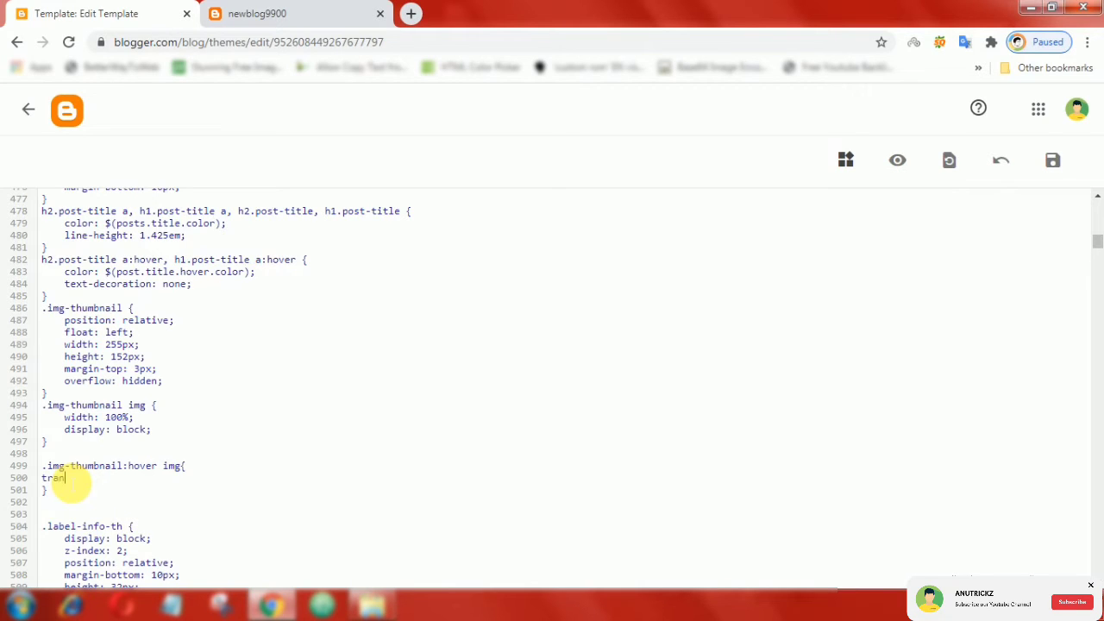
text(sf)
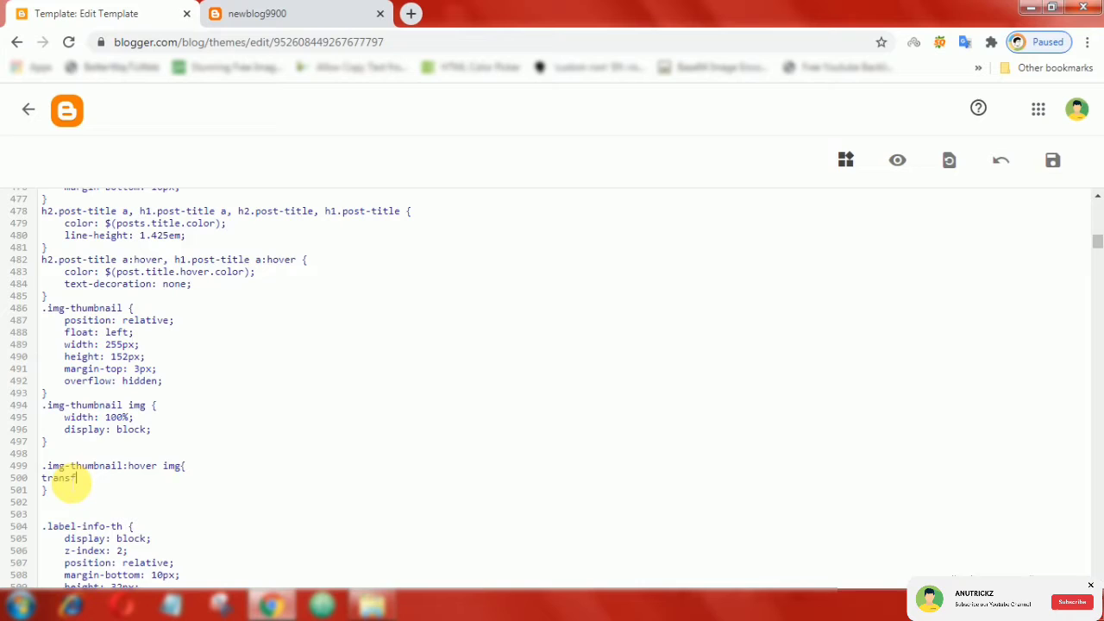
text(orm:)
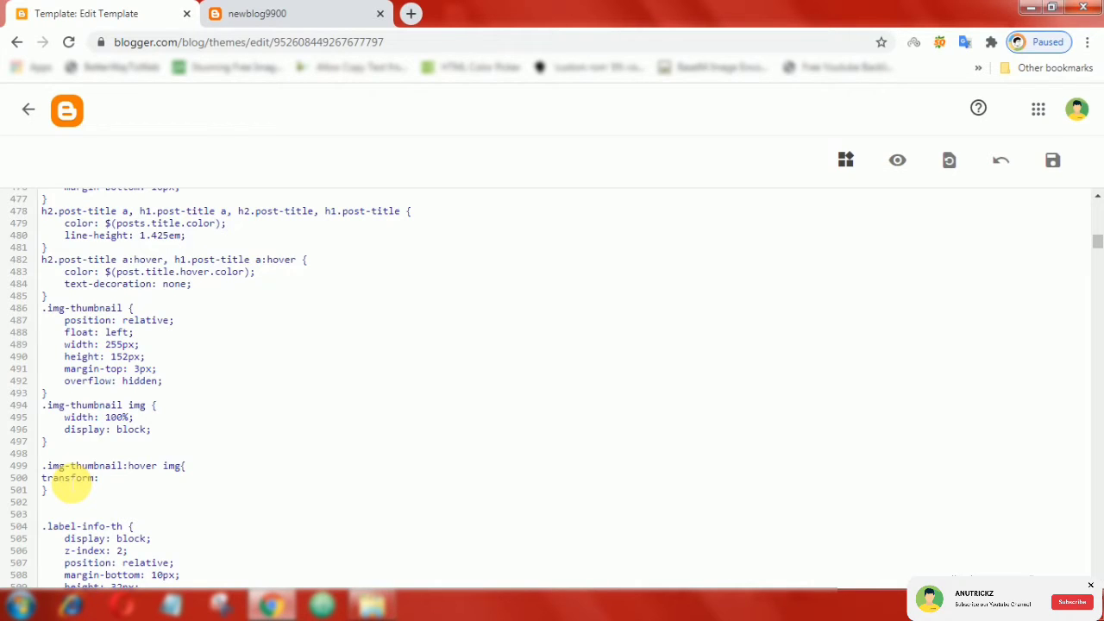
text(scale)
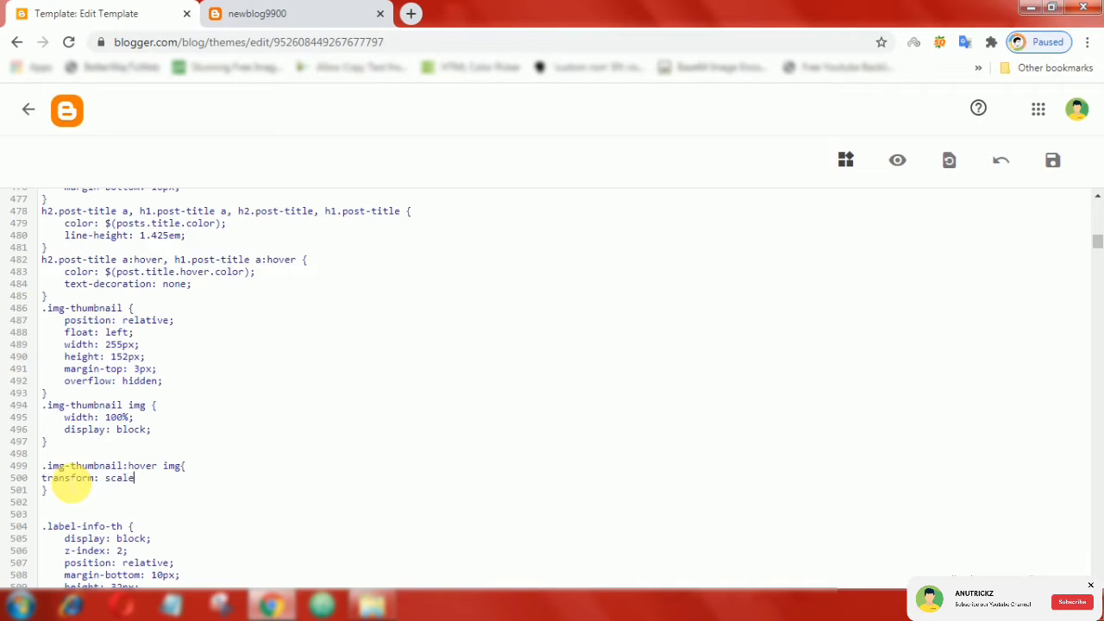
text(()
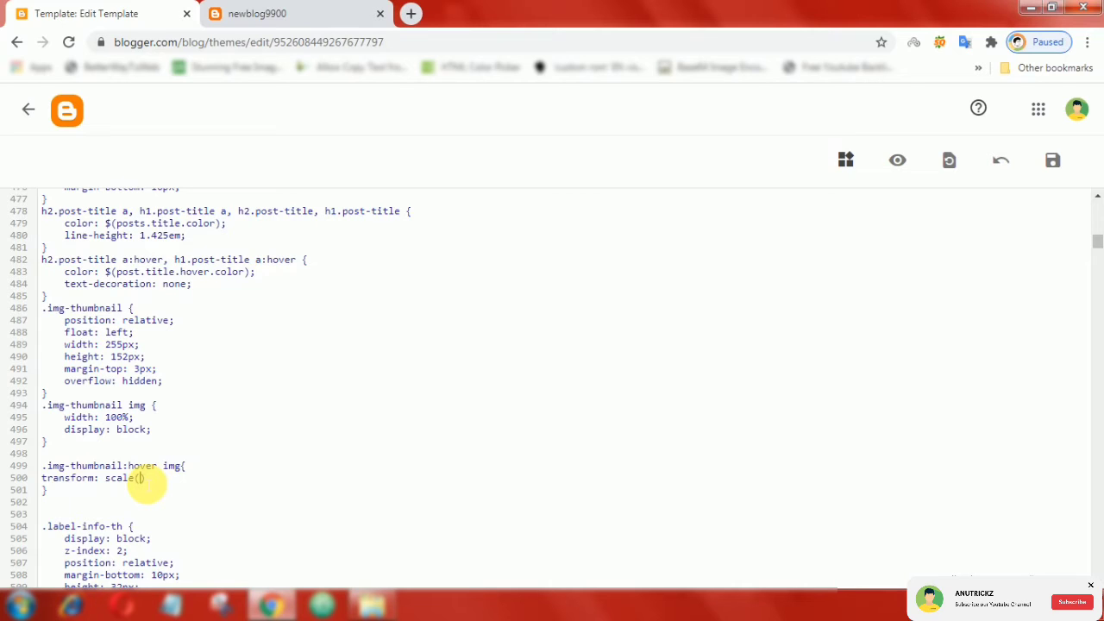
text(1.5)
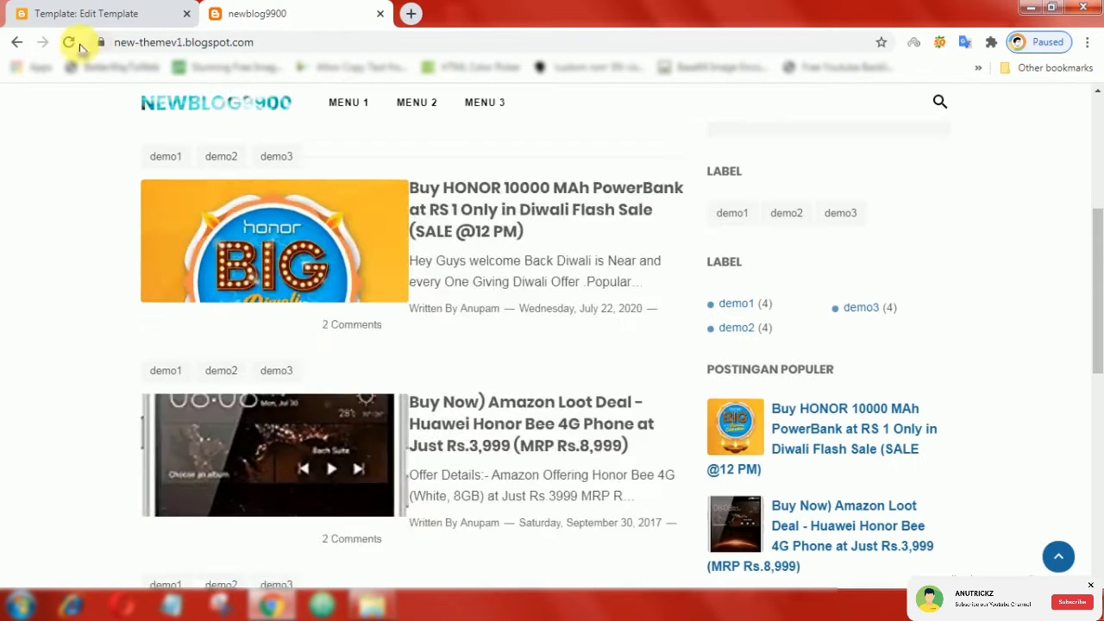
Reload the live blog homepage to test the thumbnail hover zoom
click(69, 41)
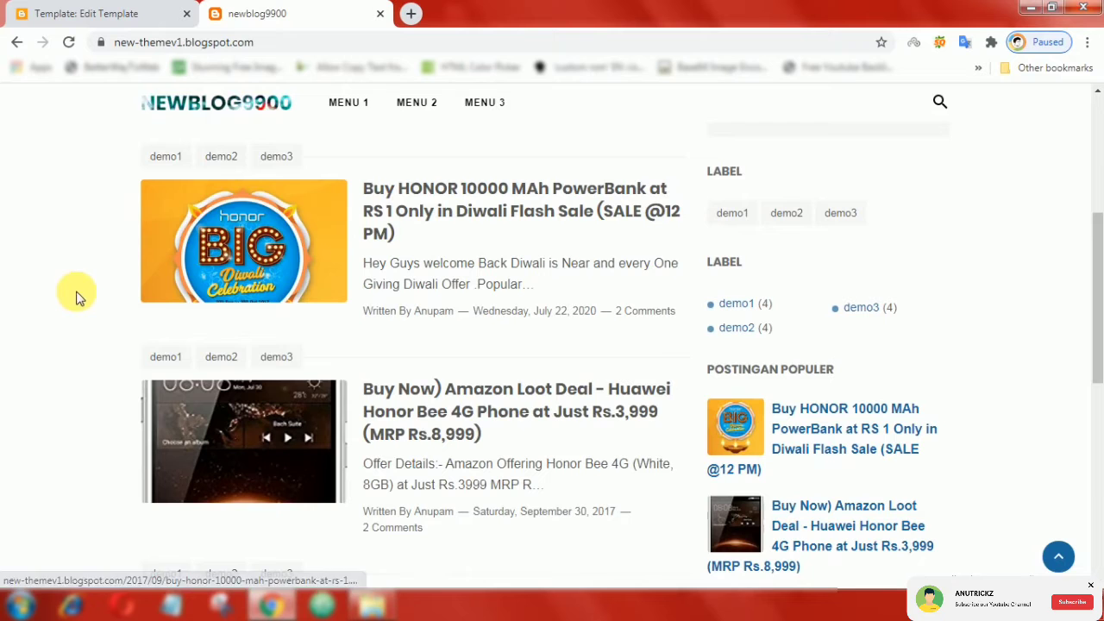
mouse_move(176, 267)
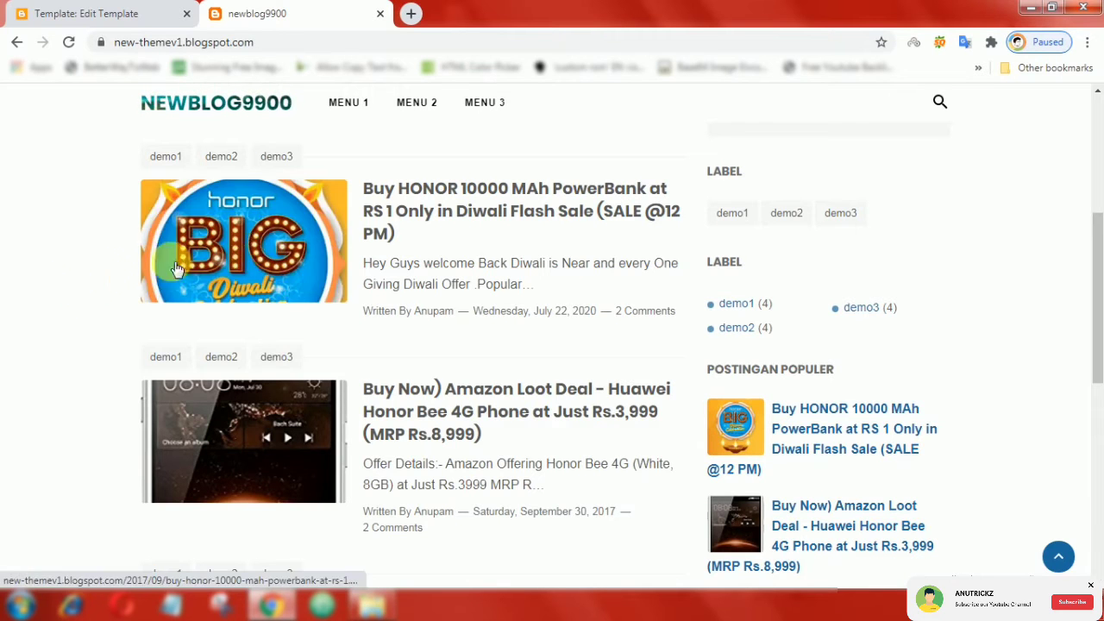
Add transition: 0.5s all ease-in-out to the .img-thumbnail img rule in the theme code
click(101, 14)
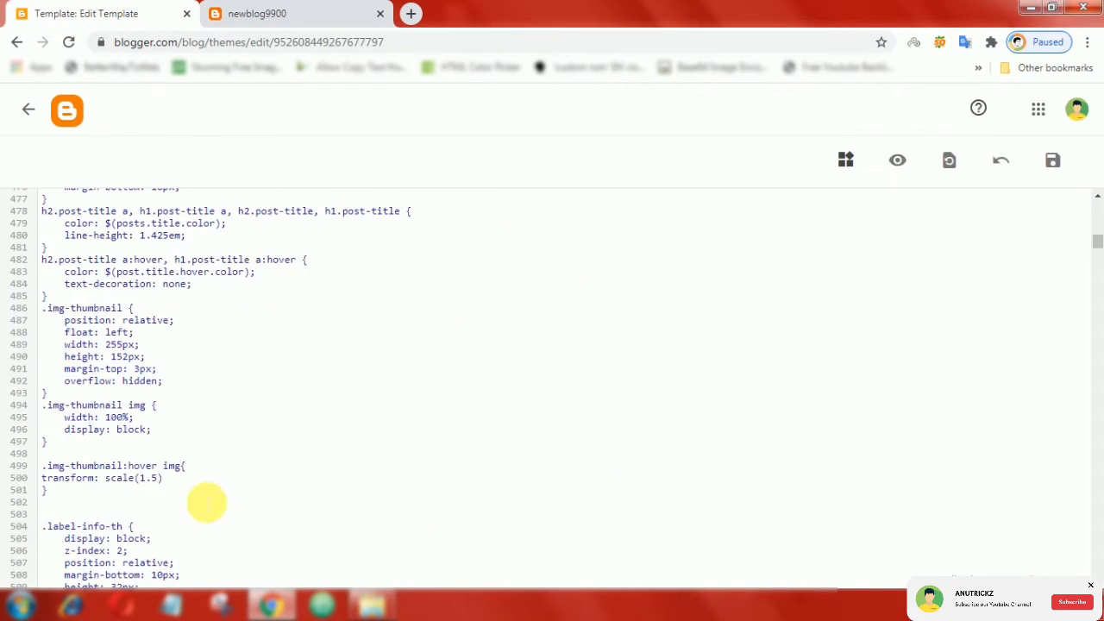
scroll(down, 3)
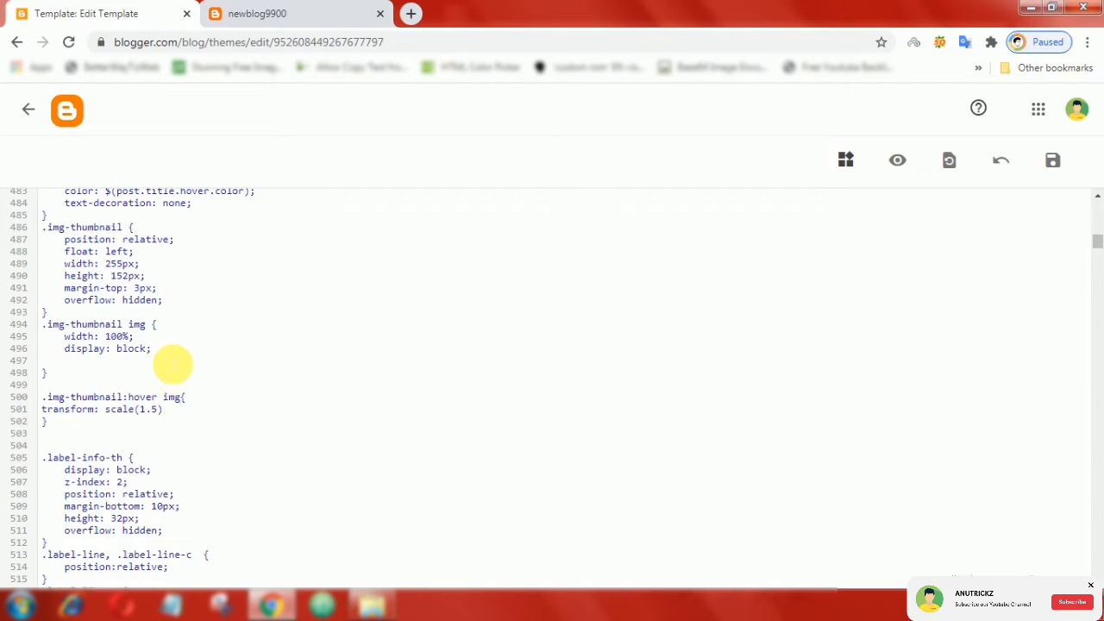
text(tr)
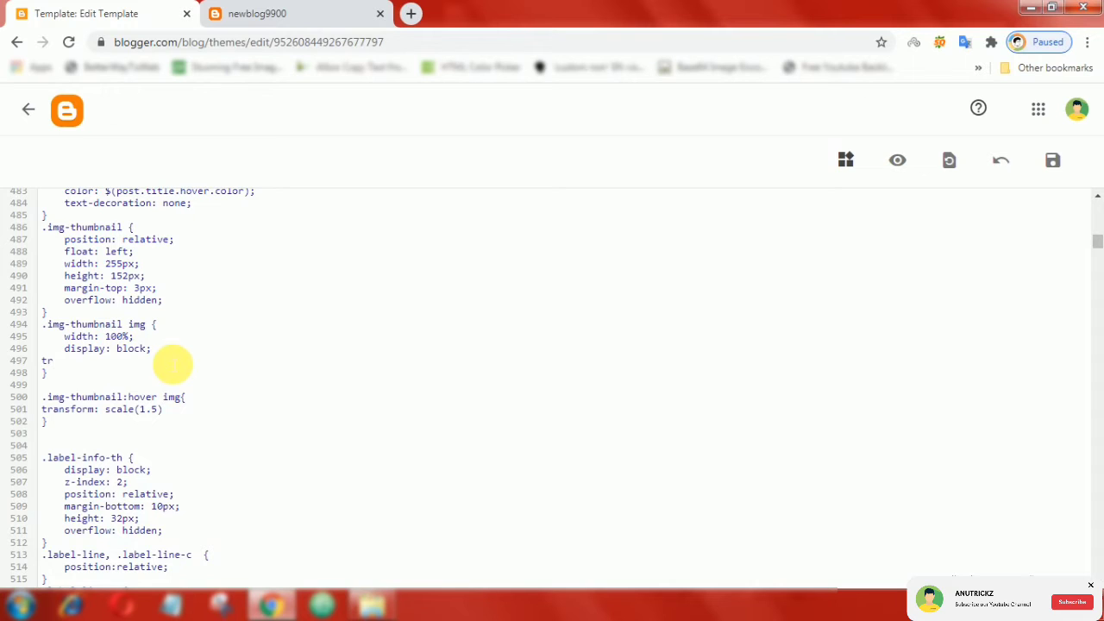
text(ans)
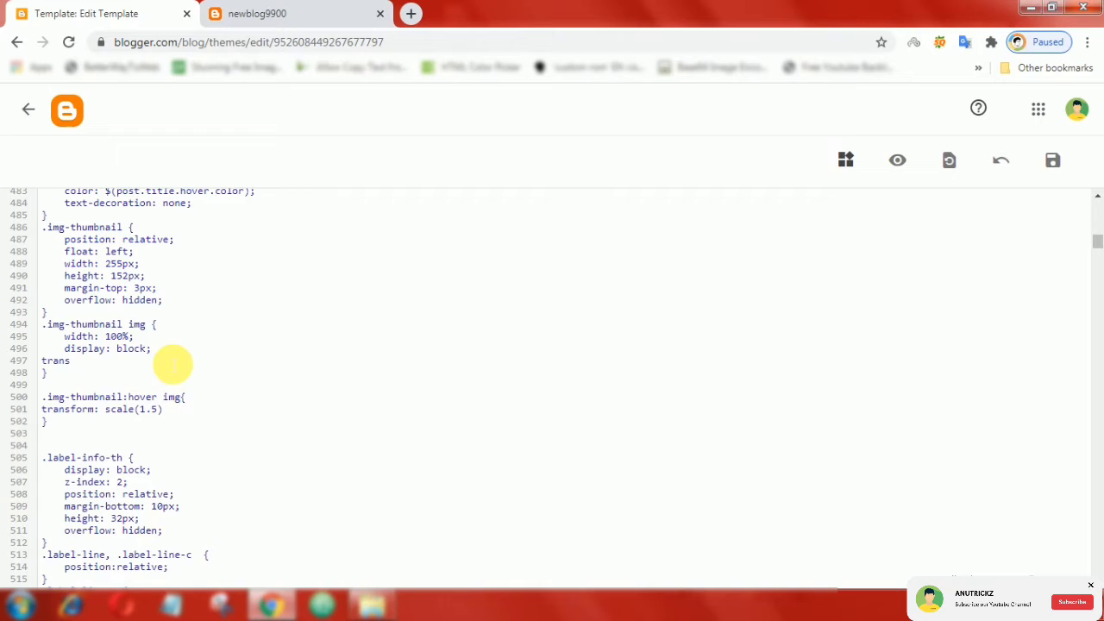
text(i)
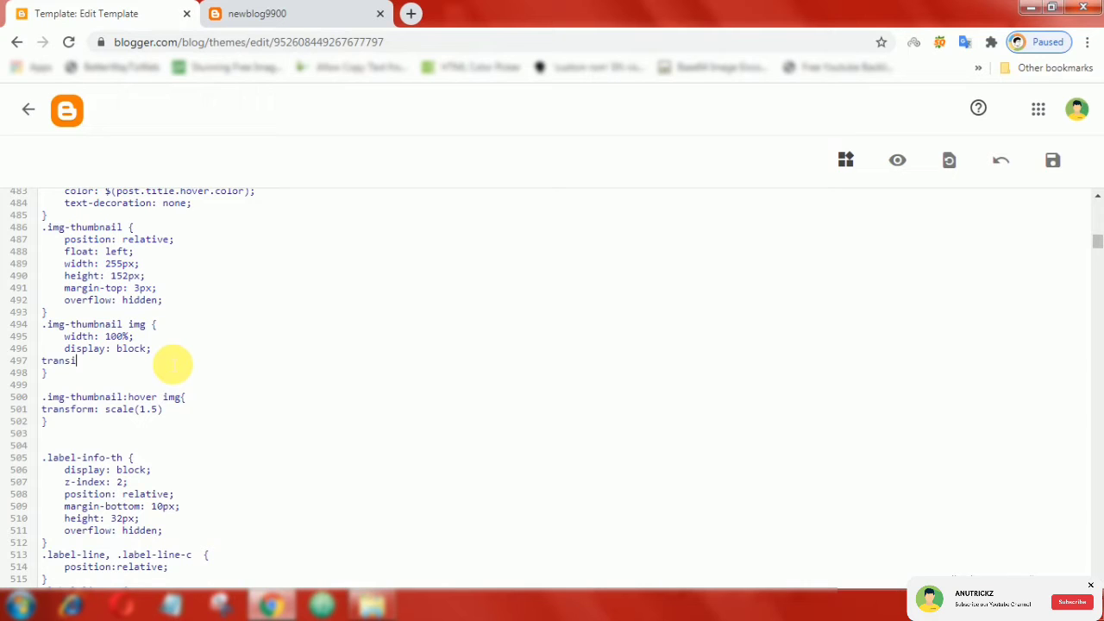
text(tion)
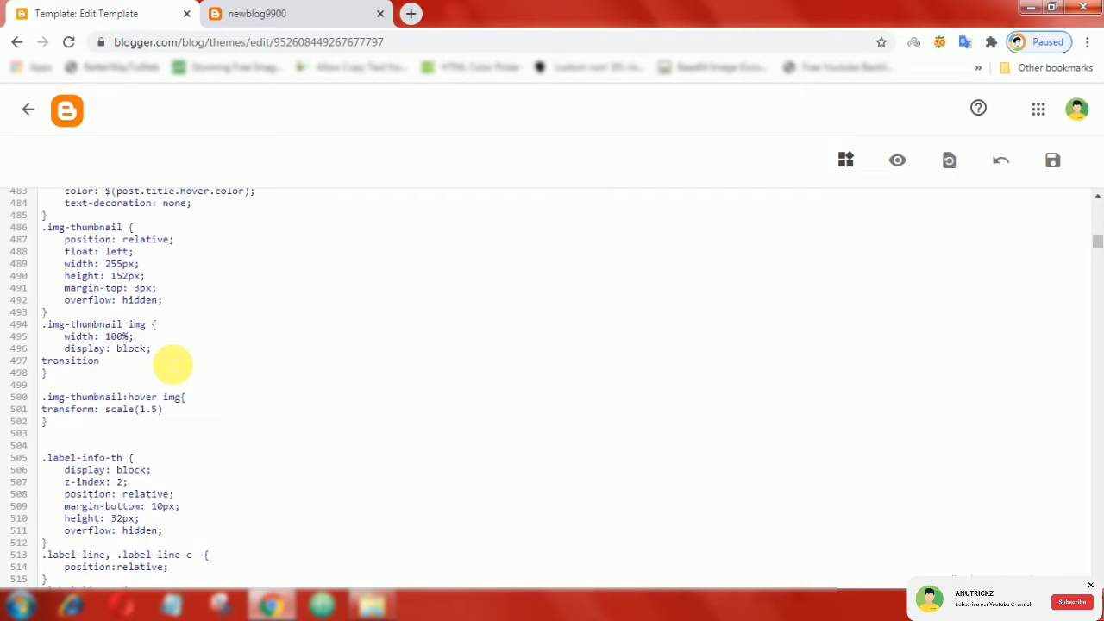
text(:)
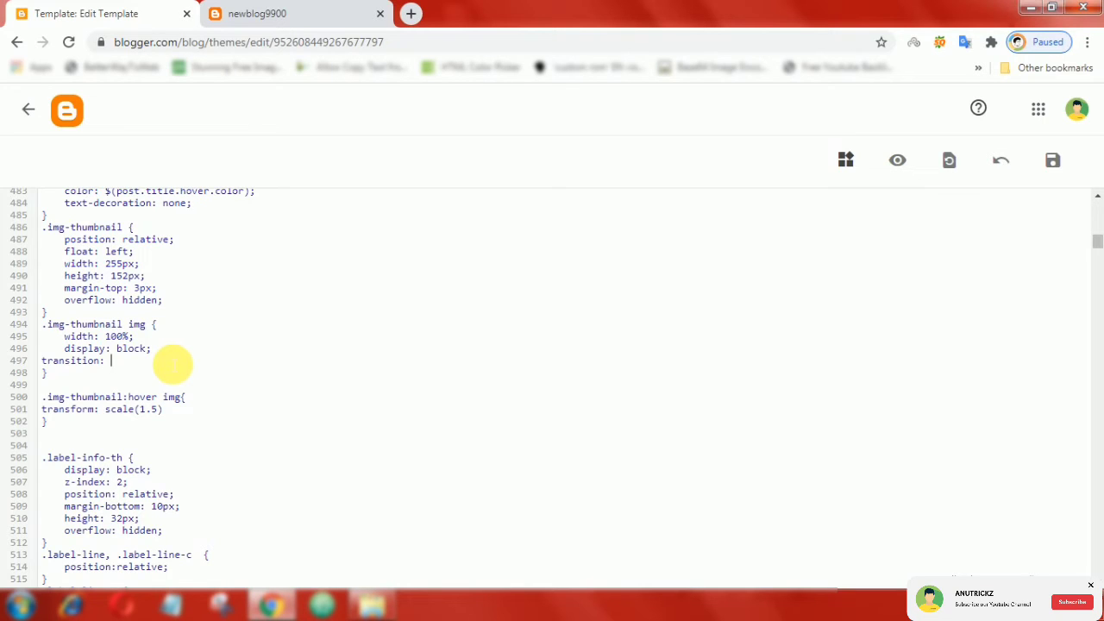
text(0.5)
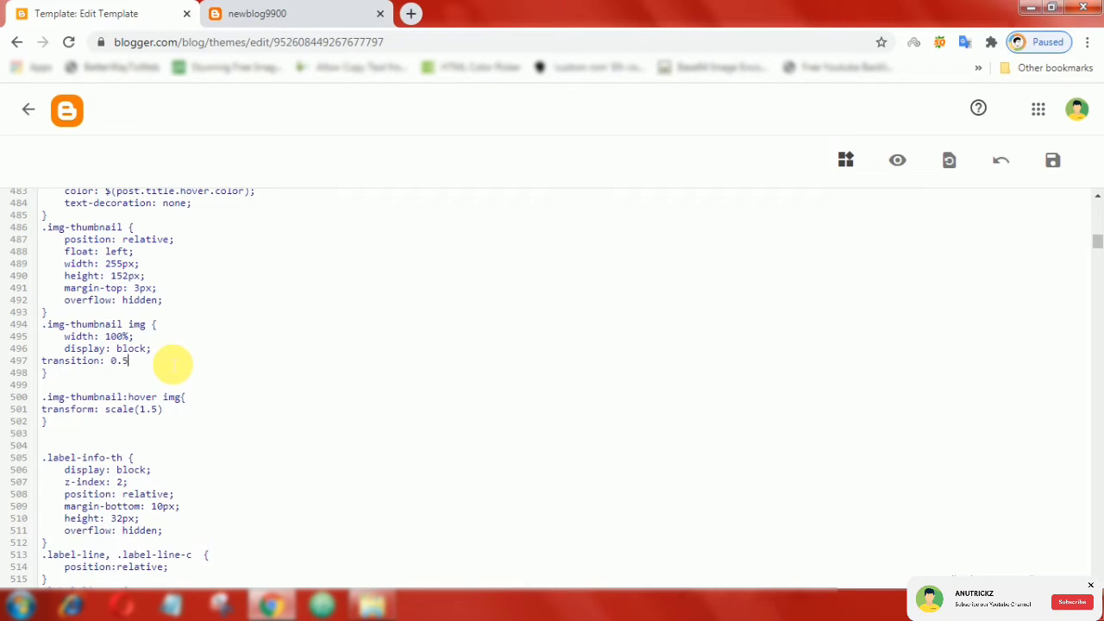
text(s)
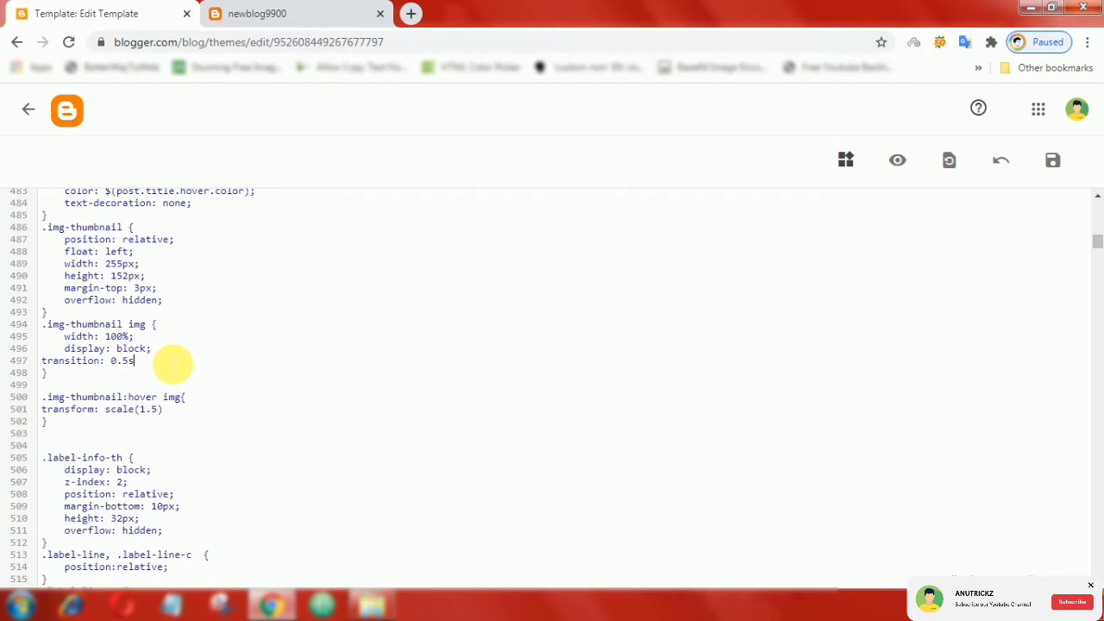
text(all)
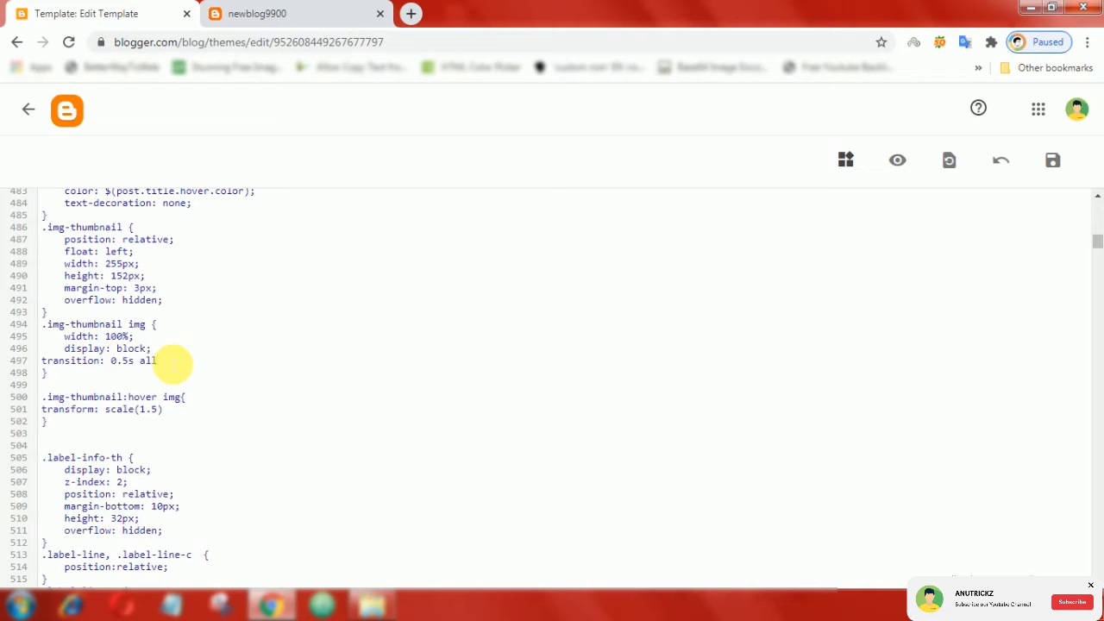
text(eas)
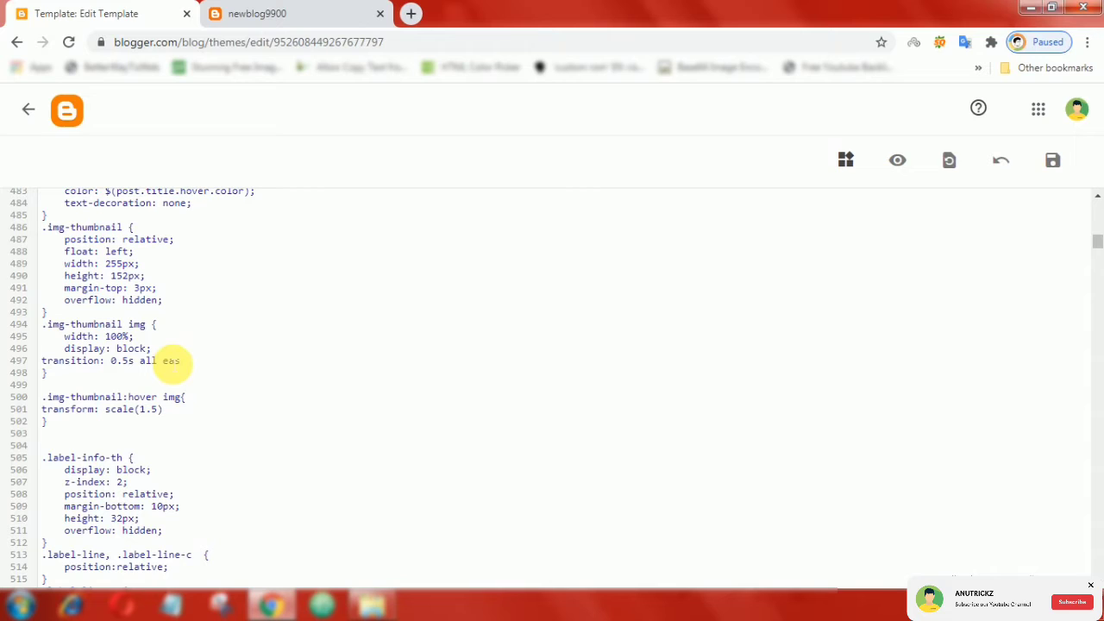
text(ase-in)
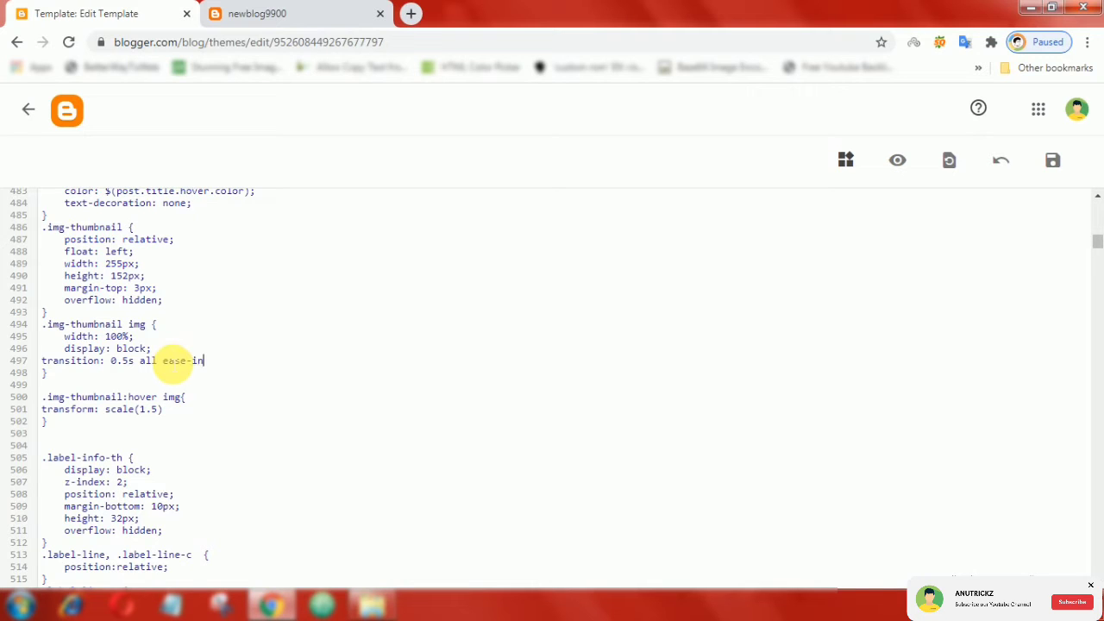
text(-out;)
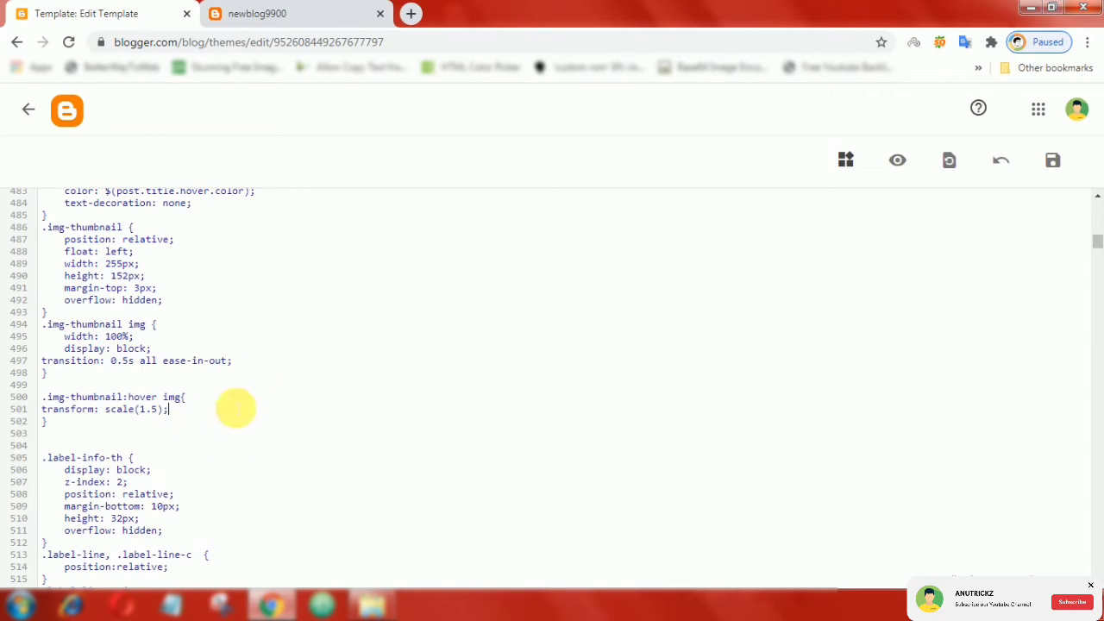
mouse_move(176, 378)
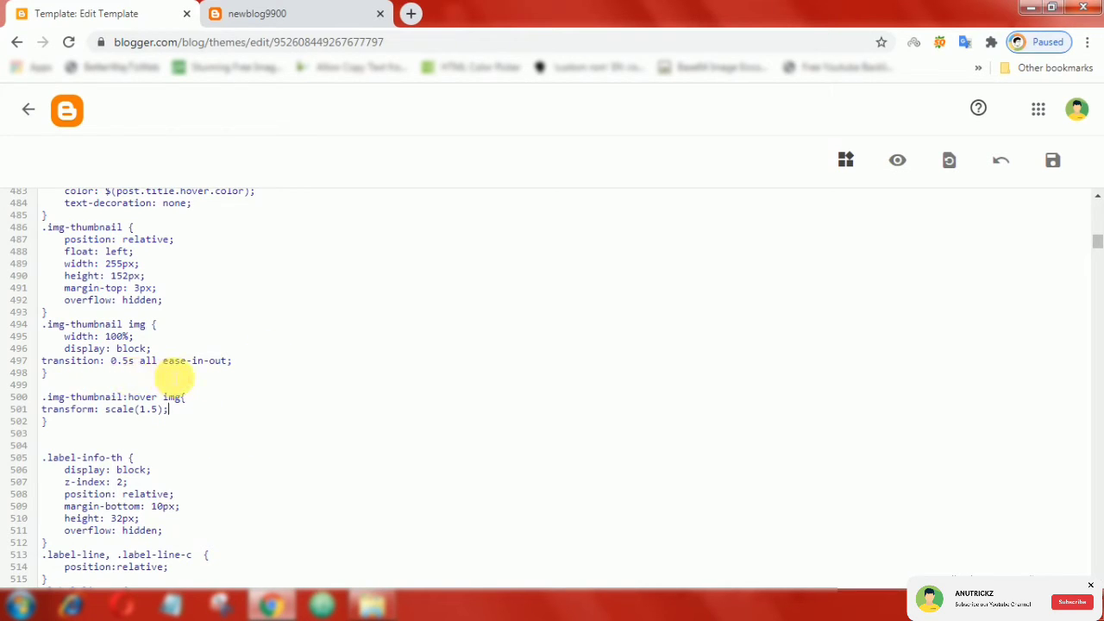
mouse_move(1053, 162)
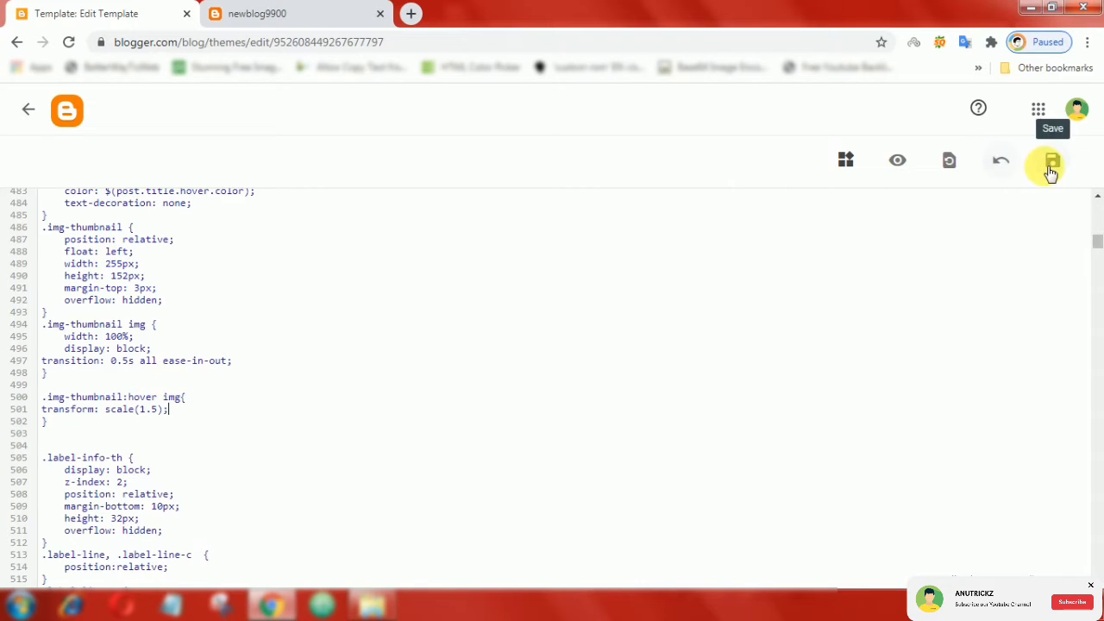
Save the template and reload the live blog homepage to review the transition
click(1052, 160)
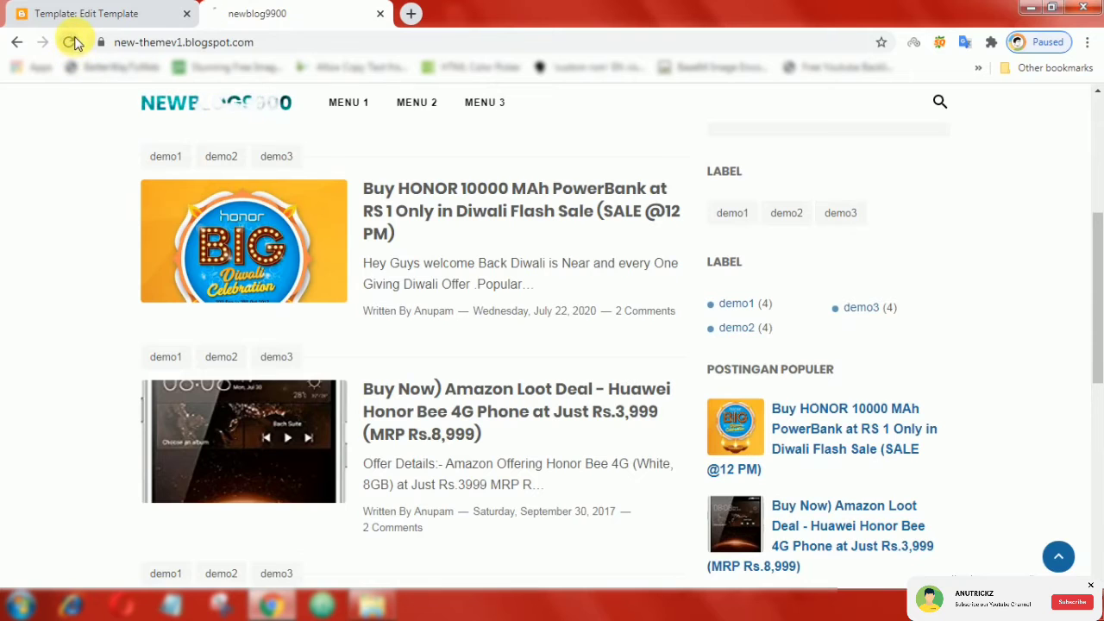
click(72, 41)
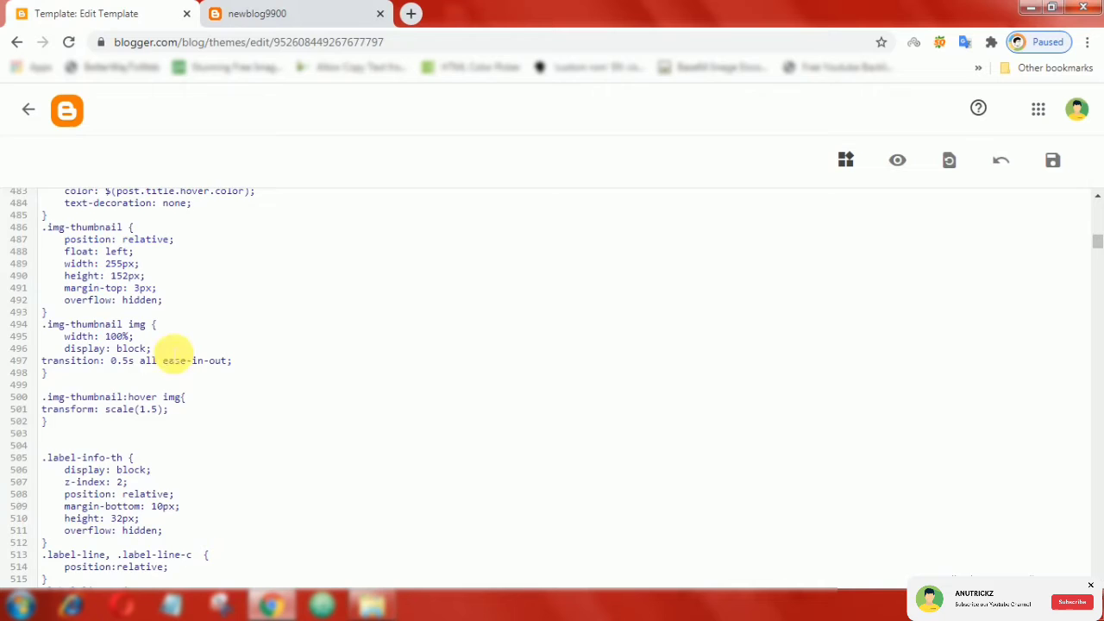
Change the hover zoom to scale(1.4), save, and switch to the live blog page
scroll(down, 3)
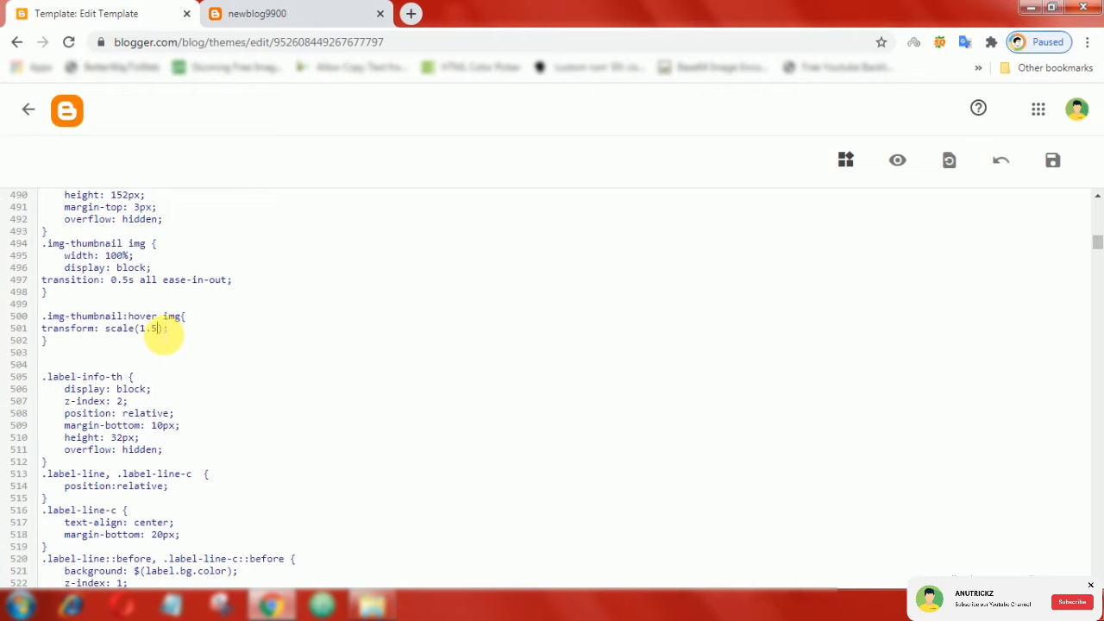
key(backspace)
text(4)
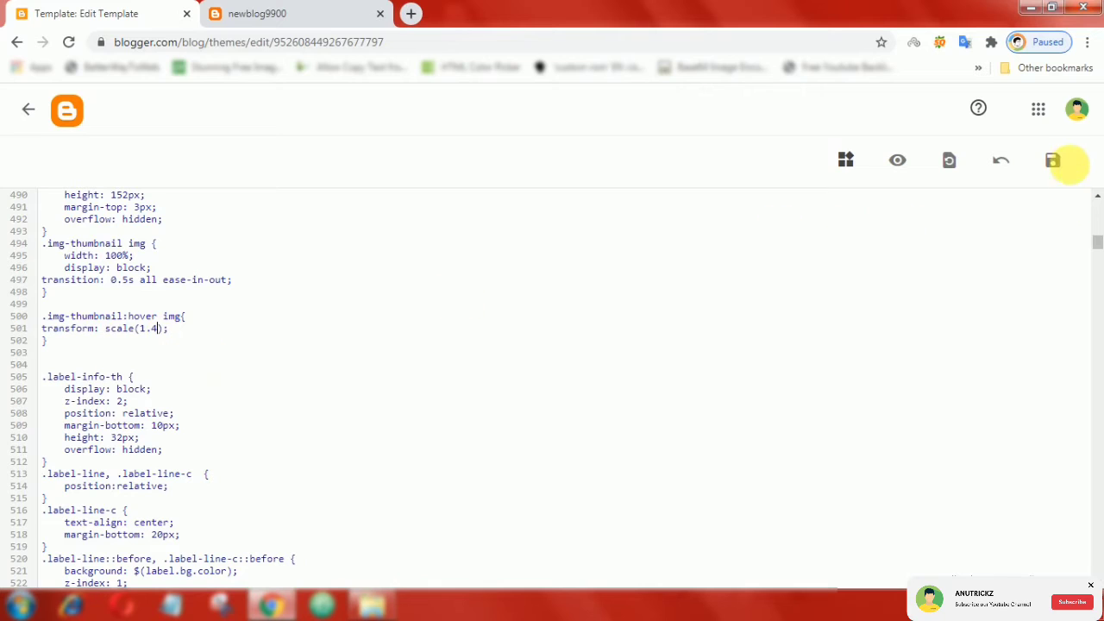
click(1052, 159)
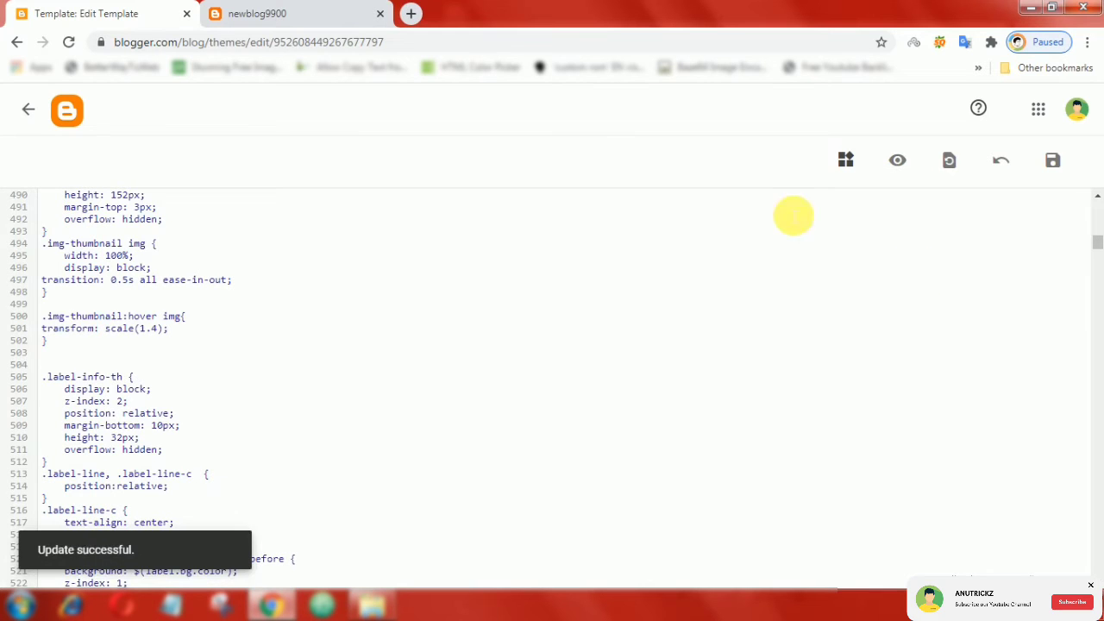
click(290, 14)
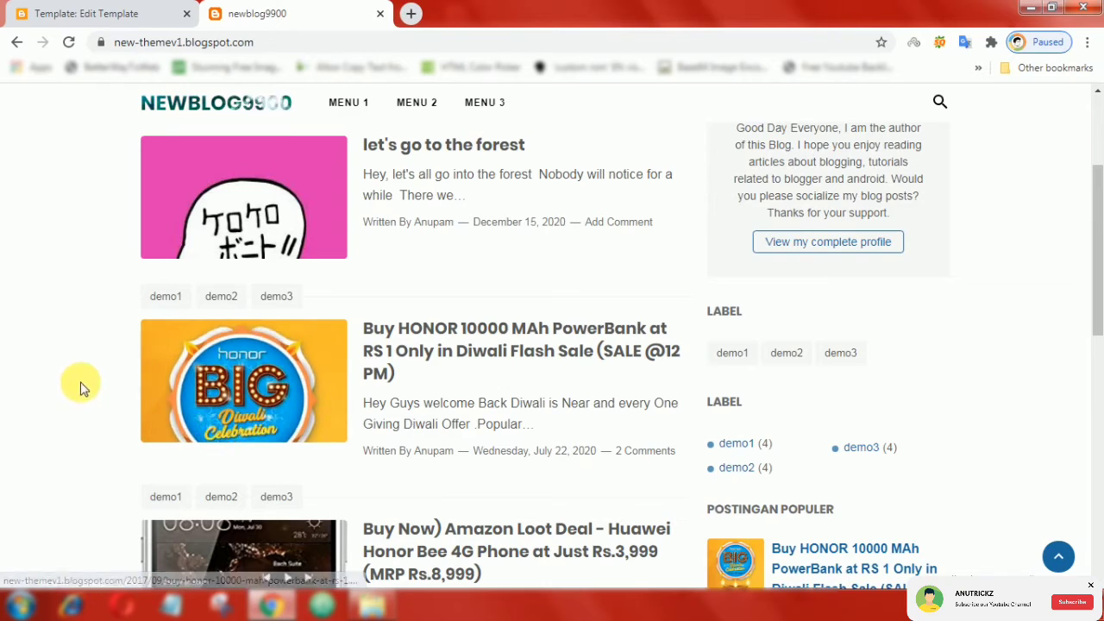
Set the hover zoom to scale(1.3), save, and reload the live blog to test it
click(95, 14)
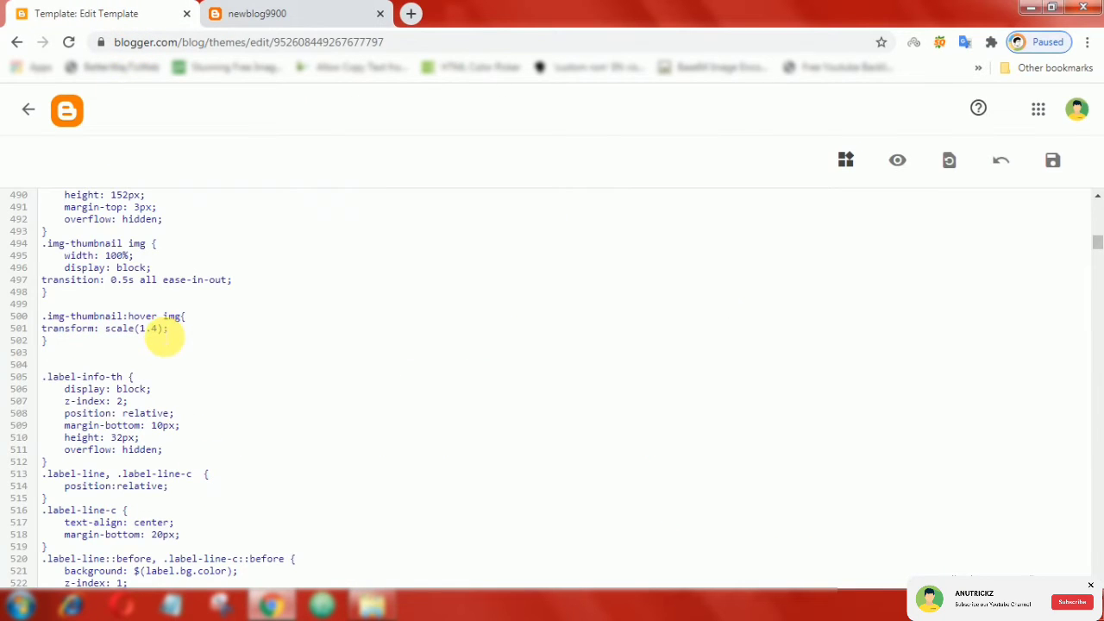
mouse_move(181, 357)
text(3)
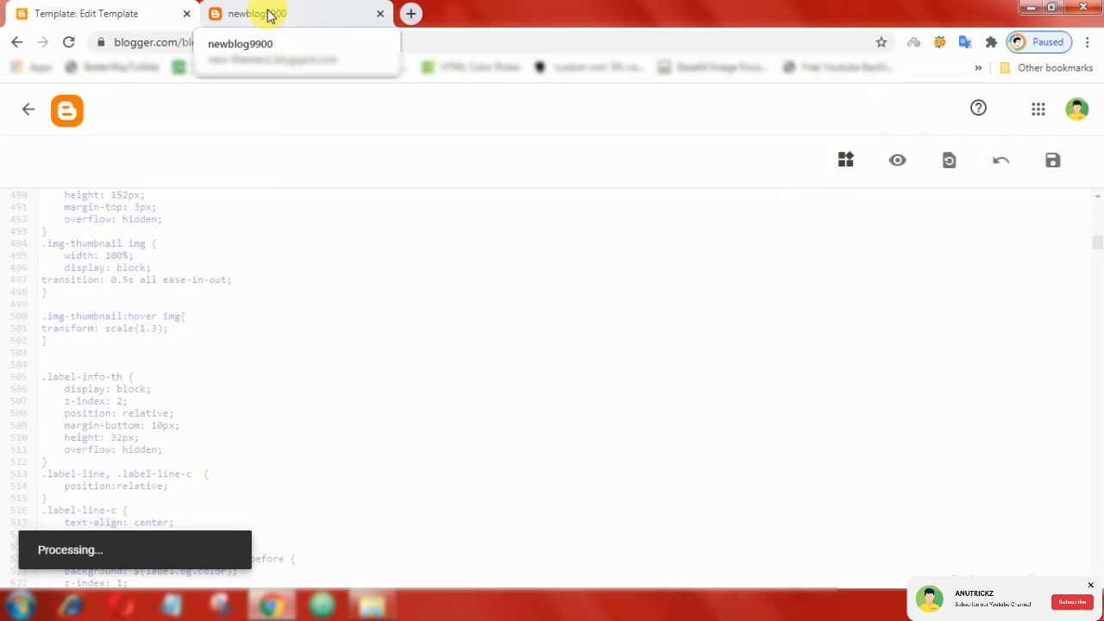
click(294, 14)
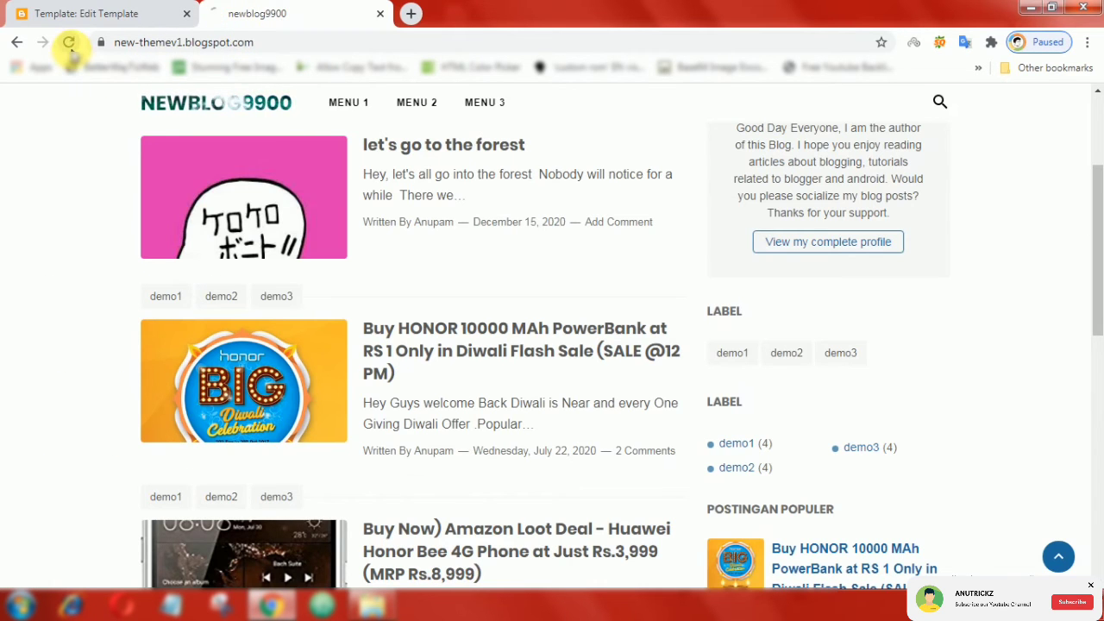
click(69, 41)
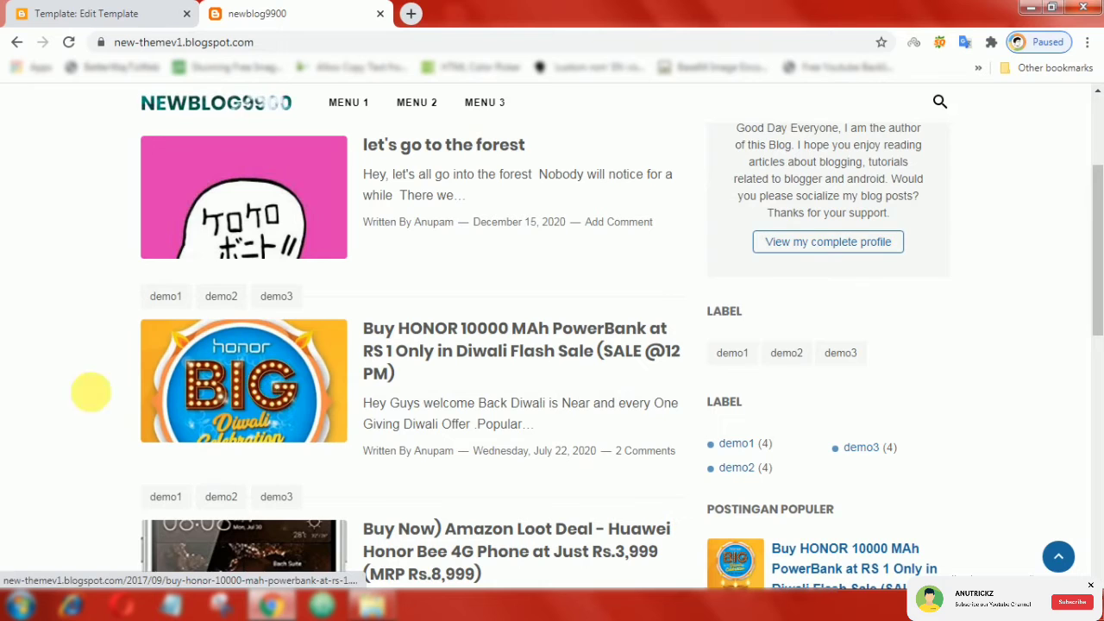
click(100, 14)
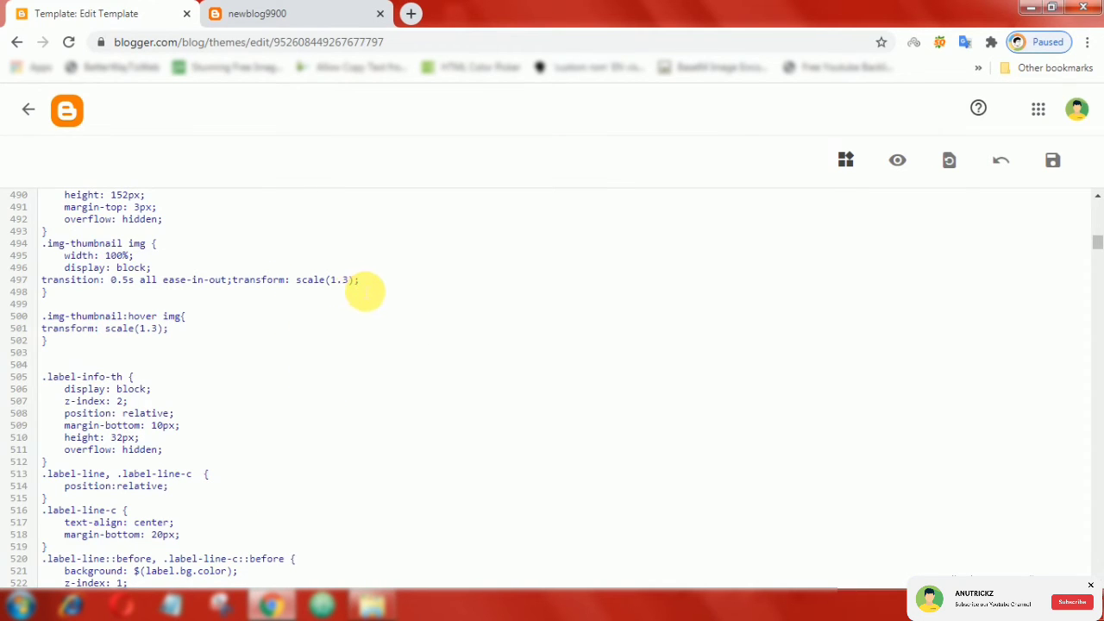
mouse_move(352, 286)
text(2)
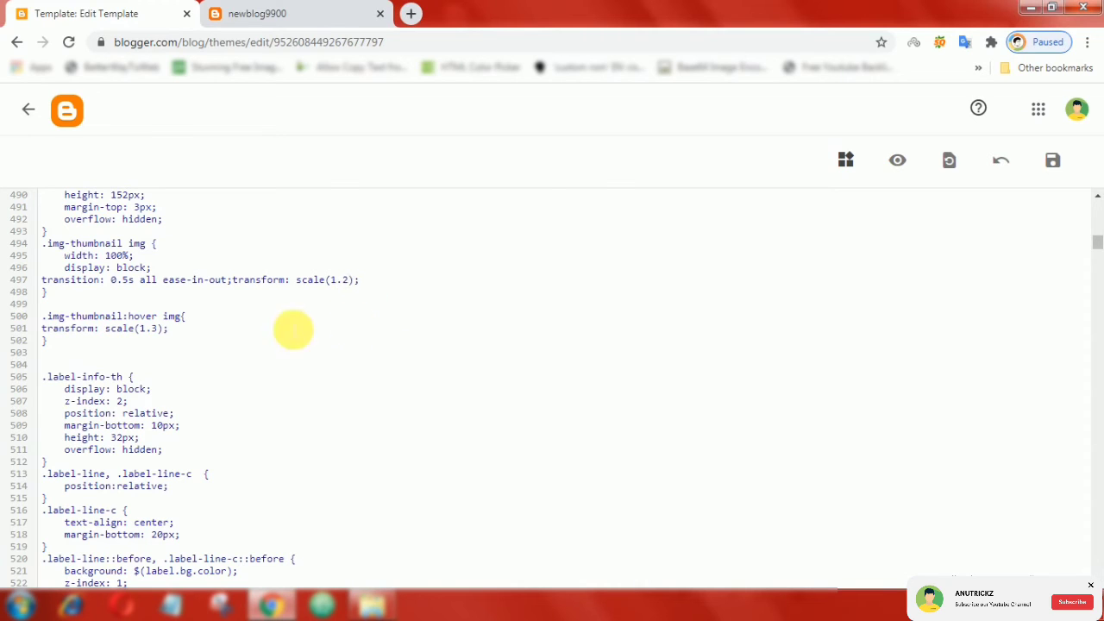
mouse_move(152, 335)
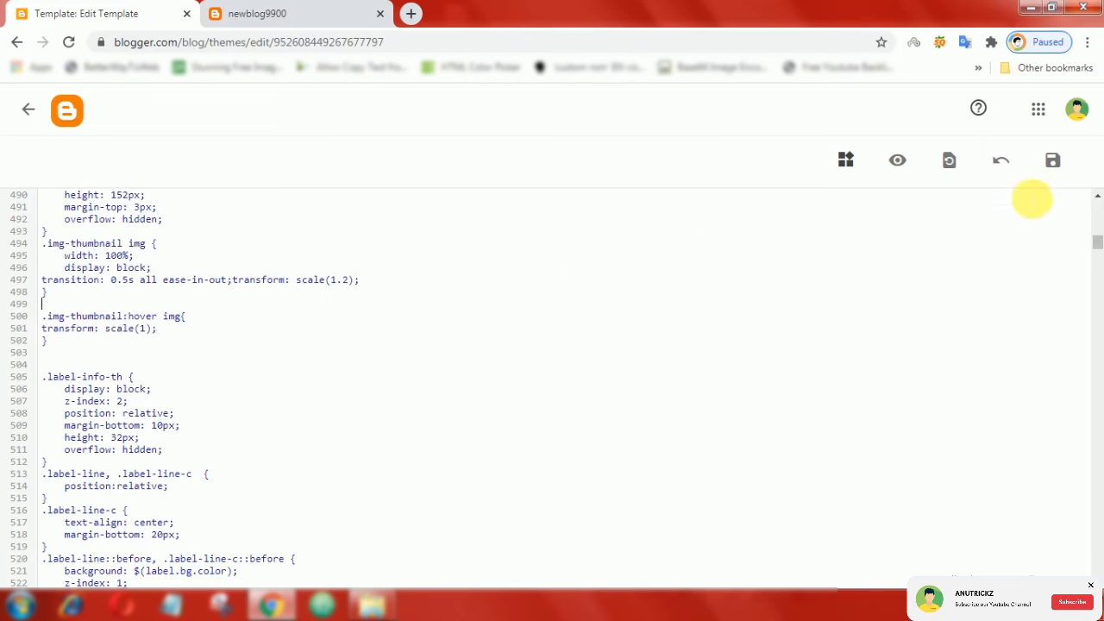
Save the reworked scale rules and scroll the live blog post list to inspect thumbnails
click(1052, 159)
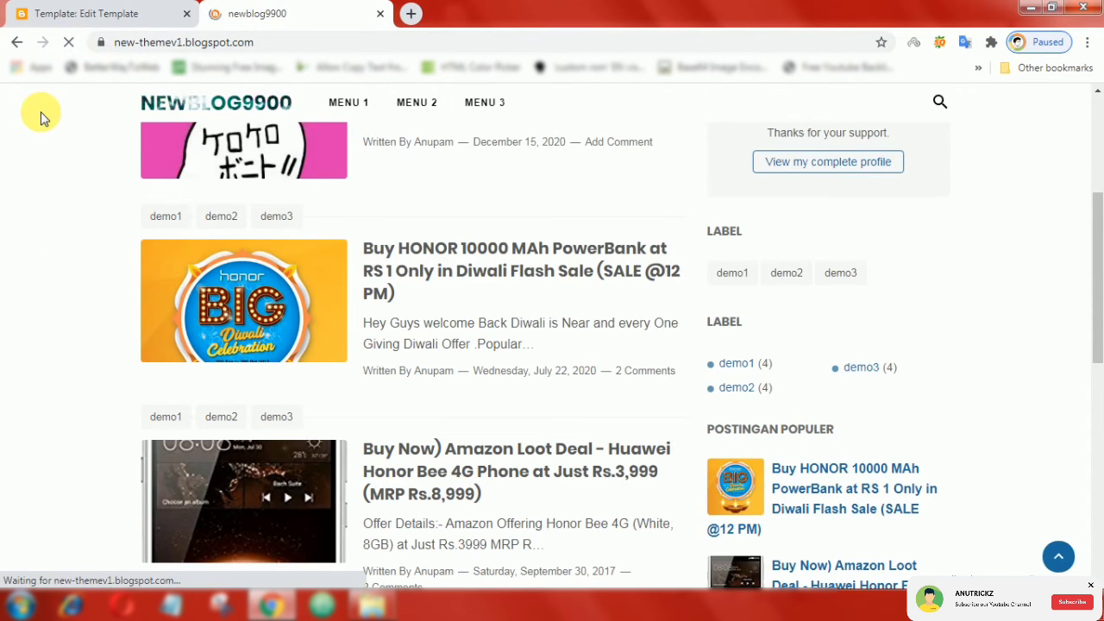
scroll(down, 3)
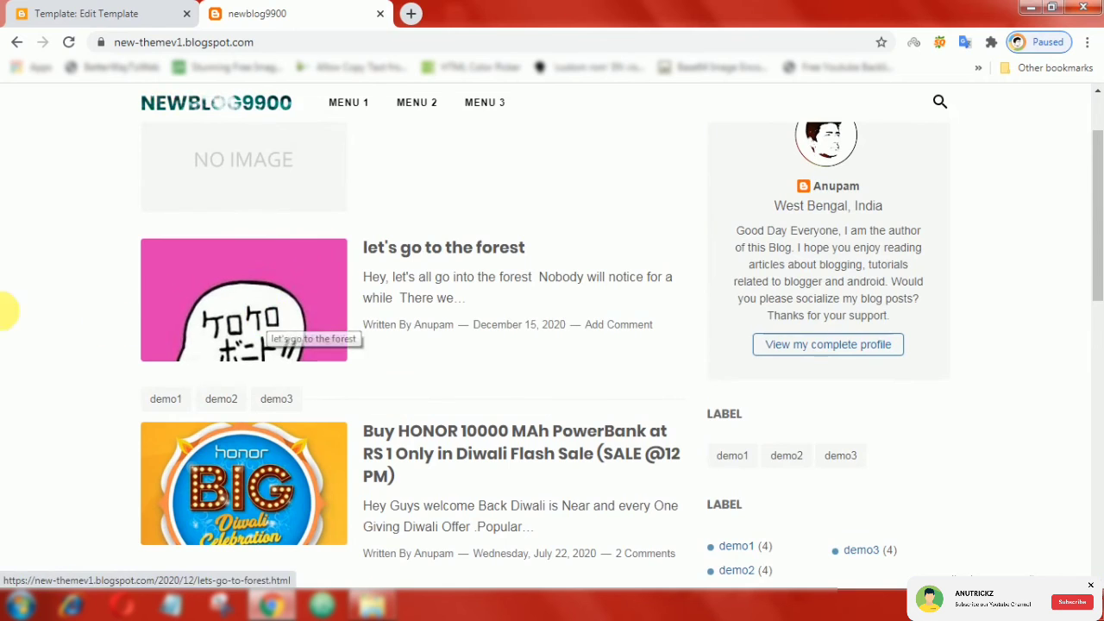
scroll(down, 3)
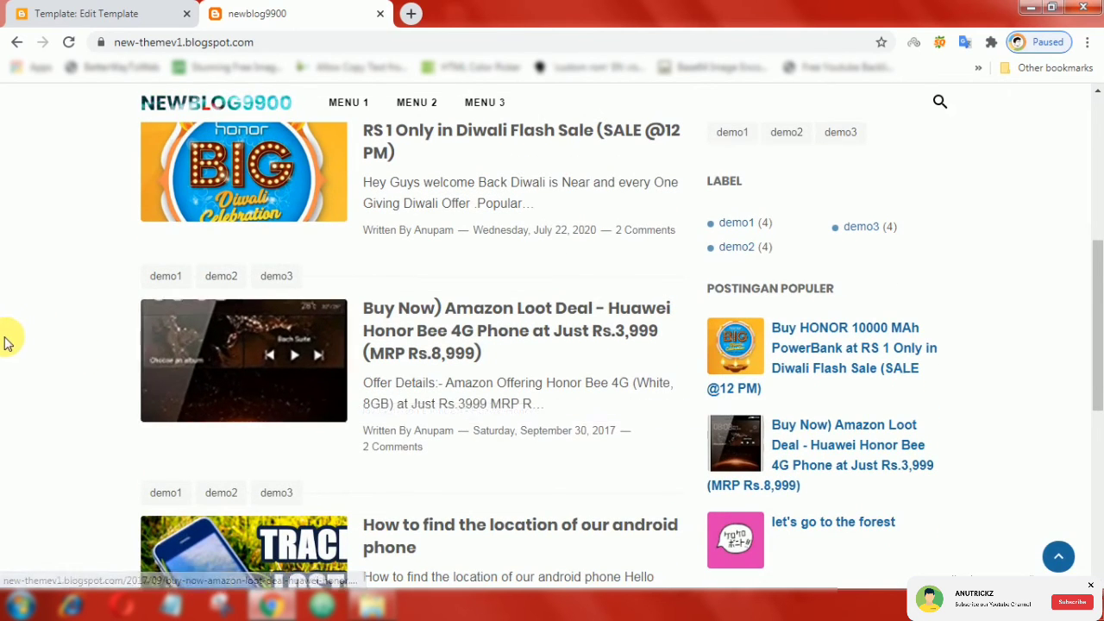
scroll(down, 3)
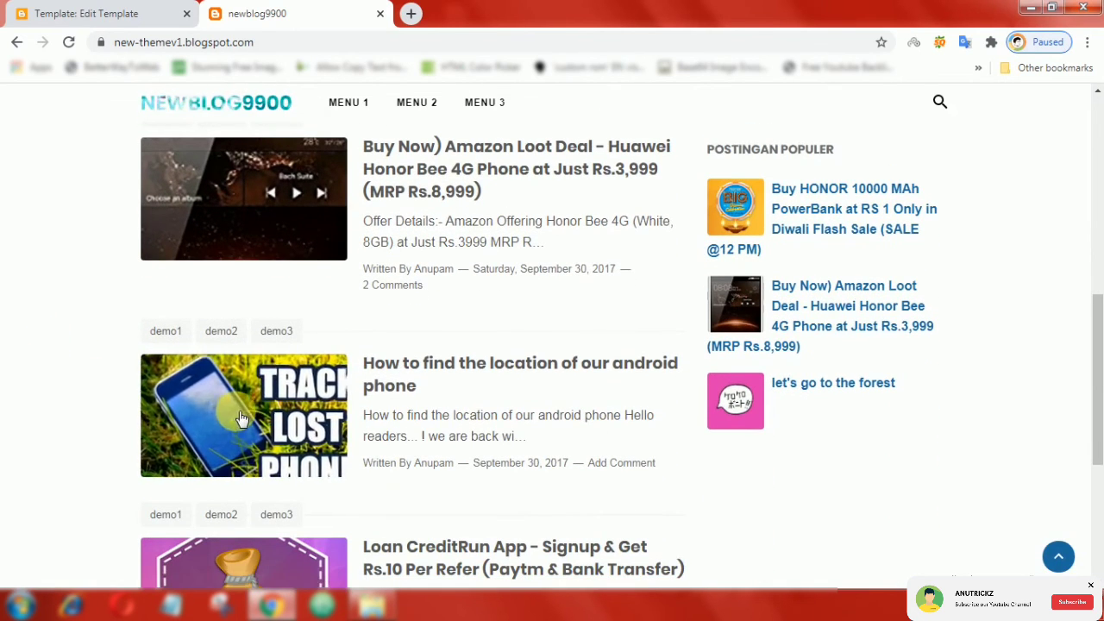